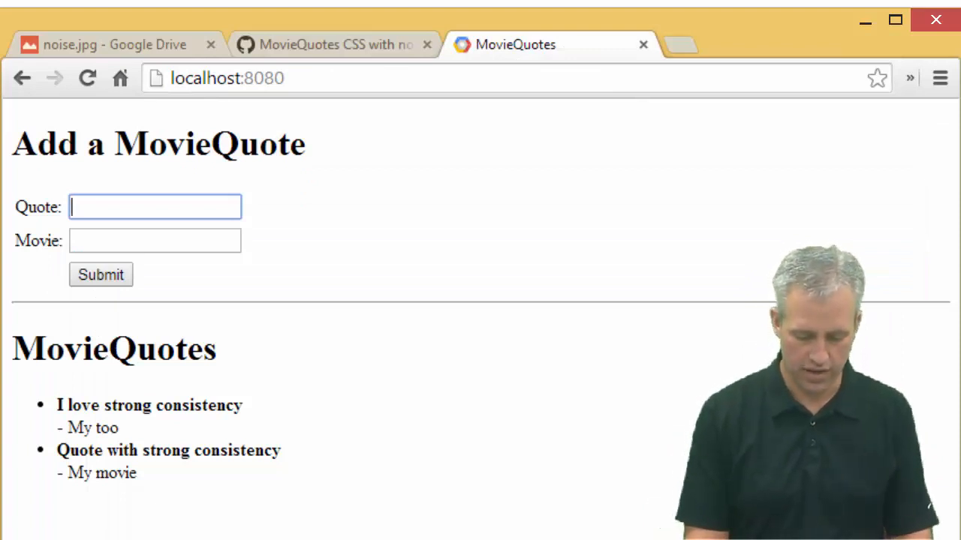
- Submit a test quote 'My quote no CSS' from movie 'Still works fine' on the unstyled page
text(My quote no CS)
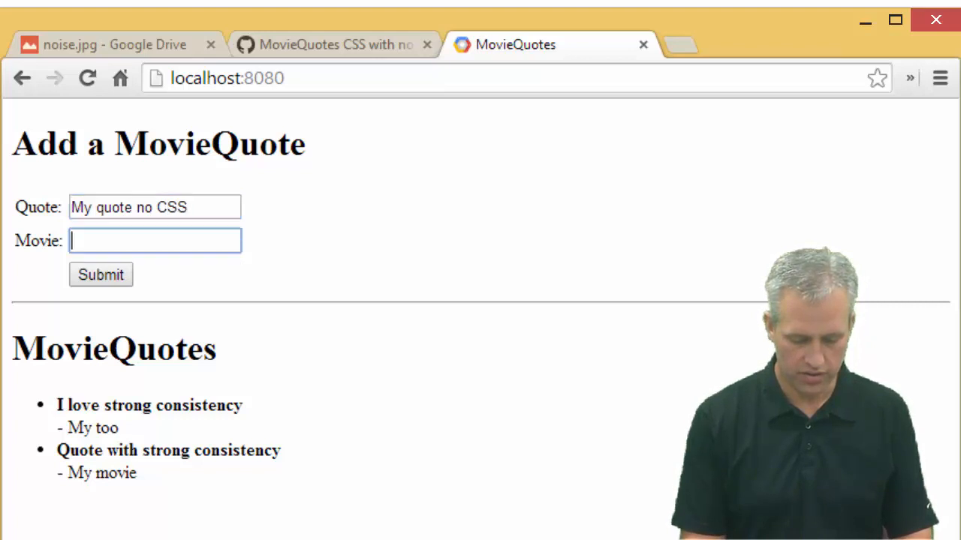
text(Still)
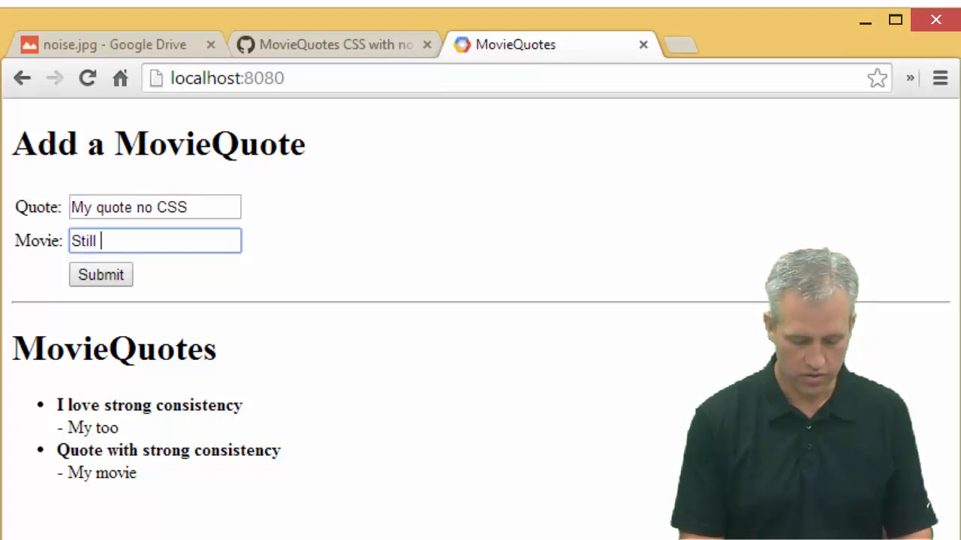
text(works fine)
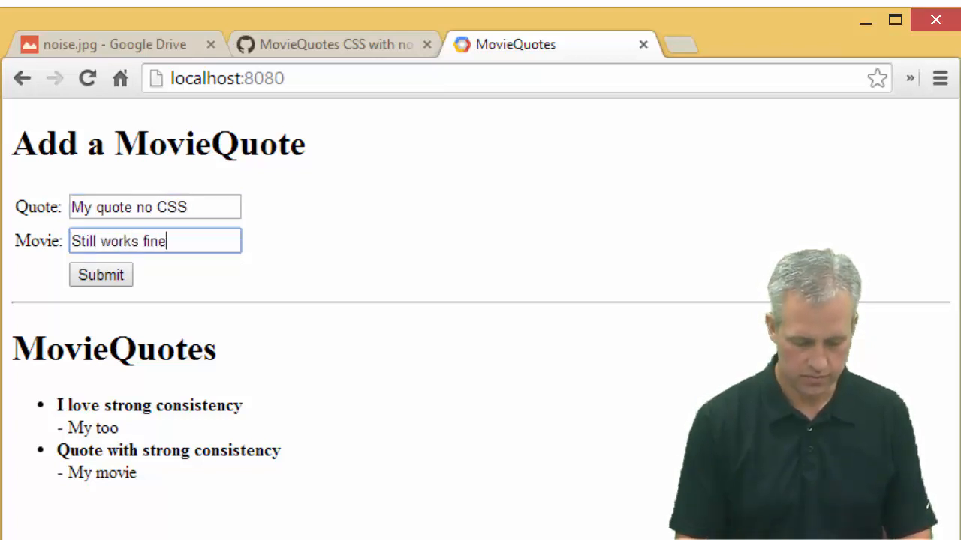
click(101, 274)
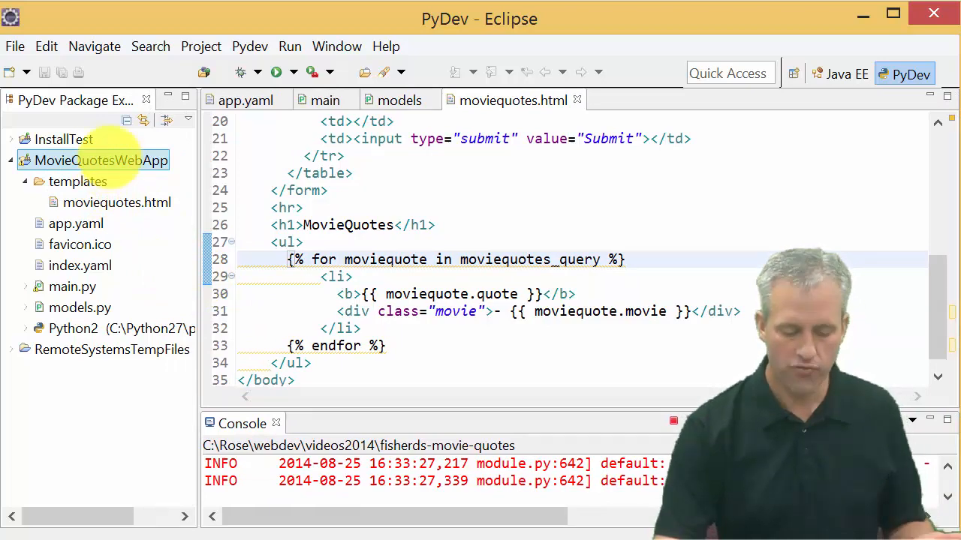
- Create a new 'static' folder in the MovieQuotesWebApp project
right_click(102, 159)
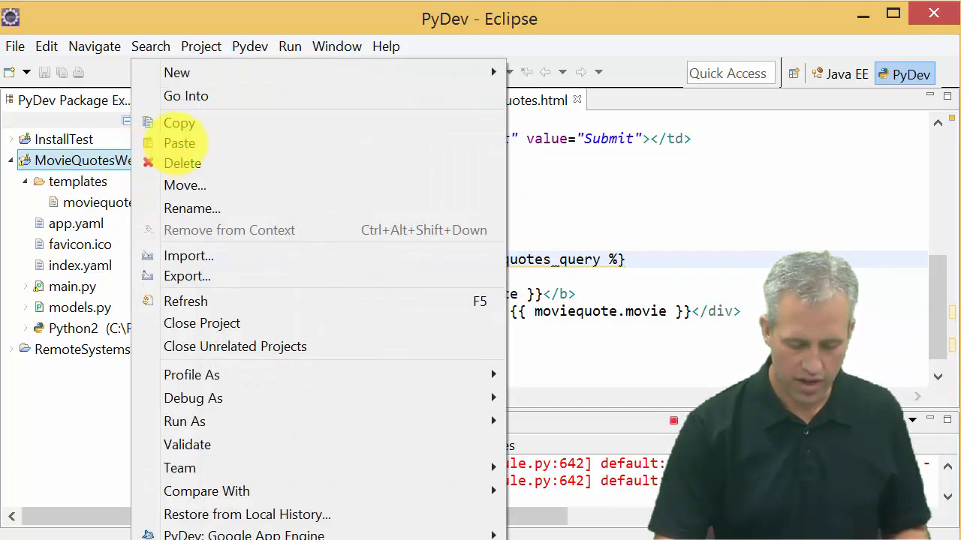
mouse_move(177, 72)
text(st)
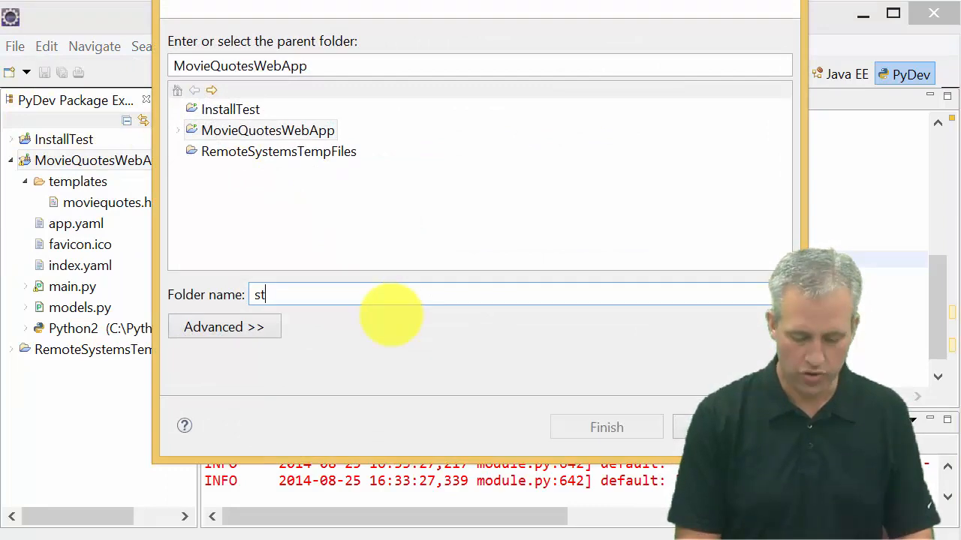
click(606, 426)
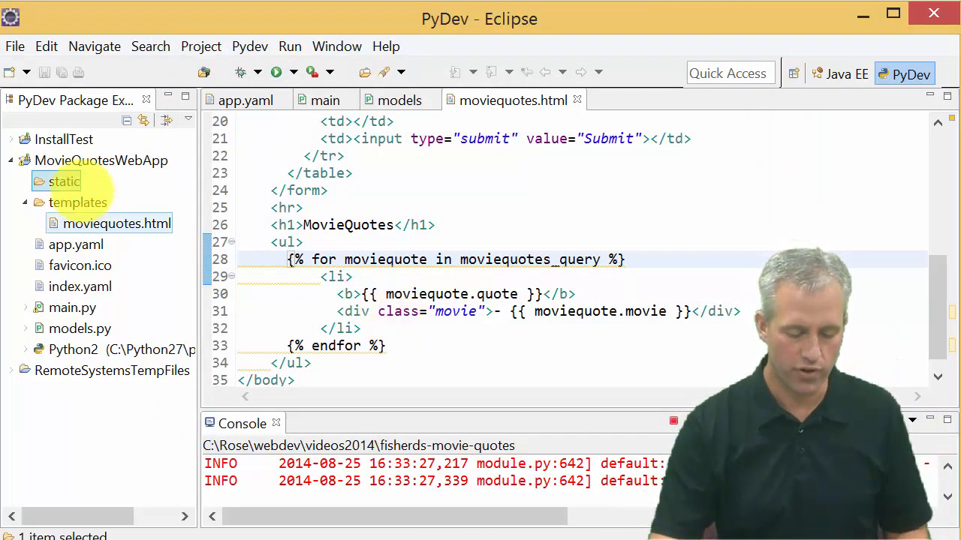
- Create 'images' and 'stylesheets' subfolders inside the static folder
right_click(63, 180)
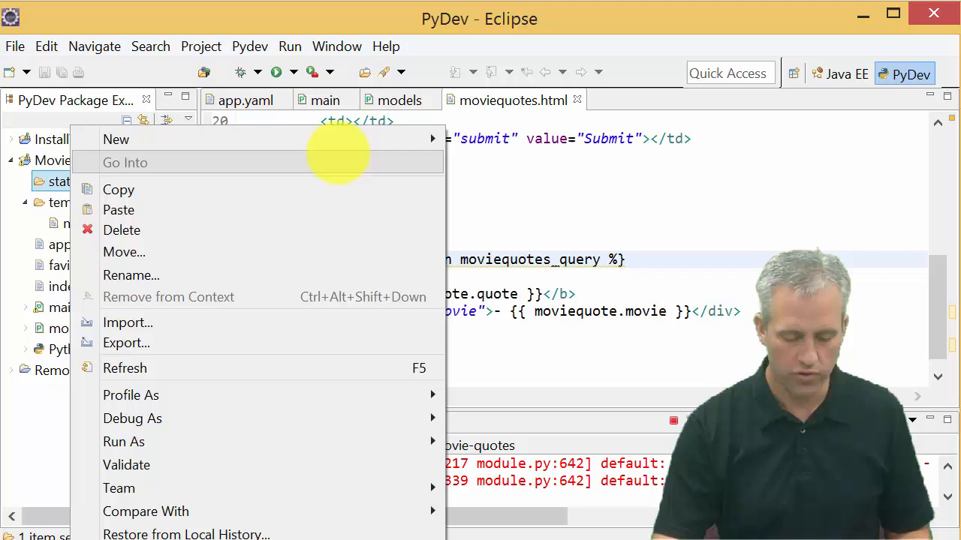
mouse_move(115, 138)
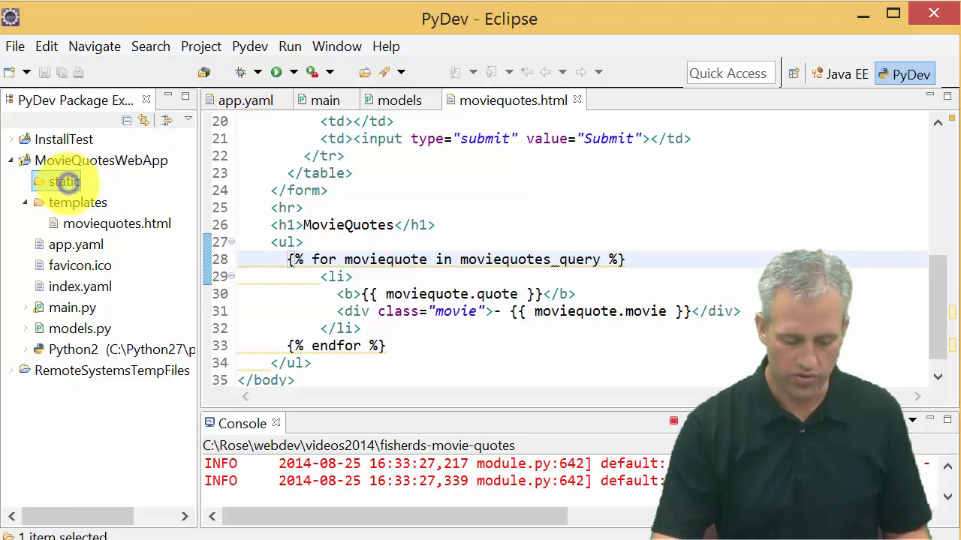
right_click(64, 182)
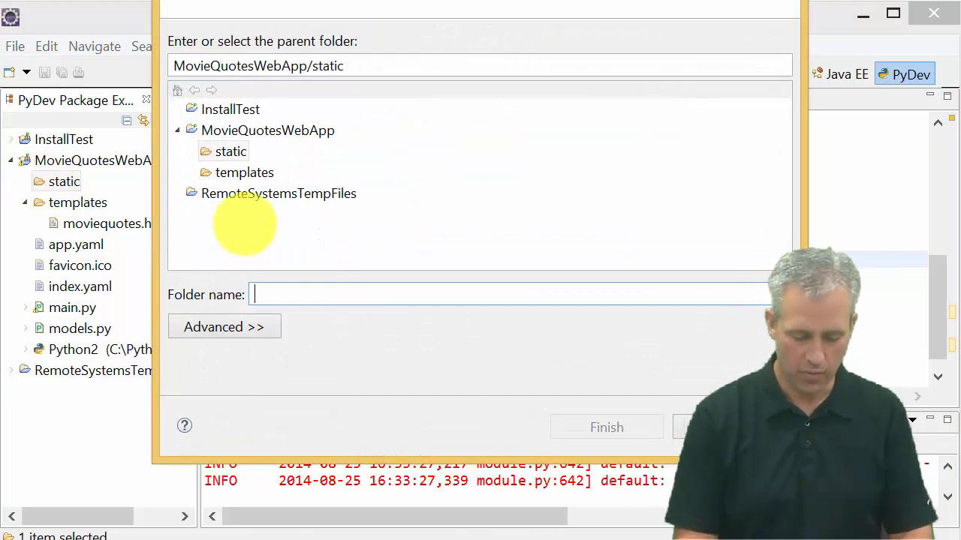
click(607, 427)
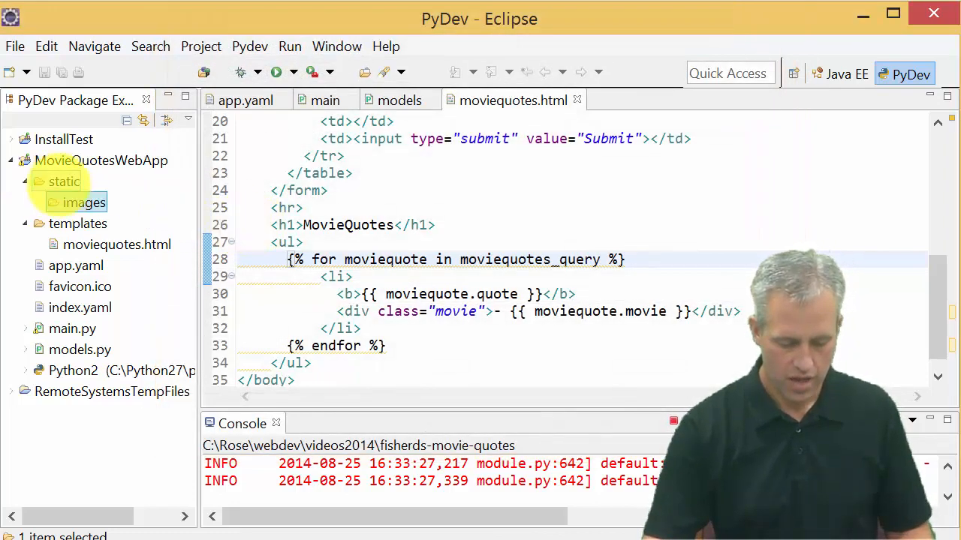
click(63, 180)
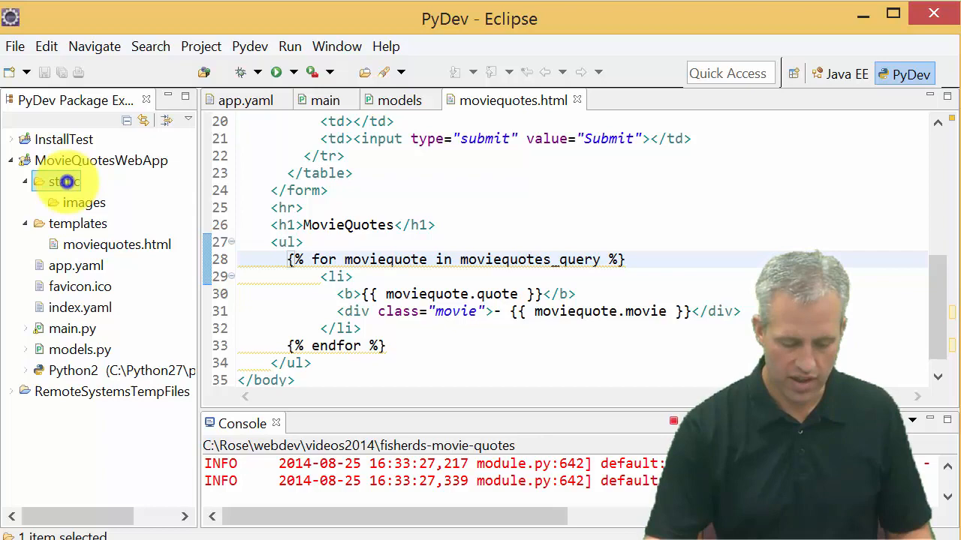
right_click(63, 180)
text(sty)
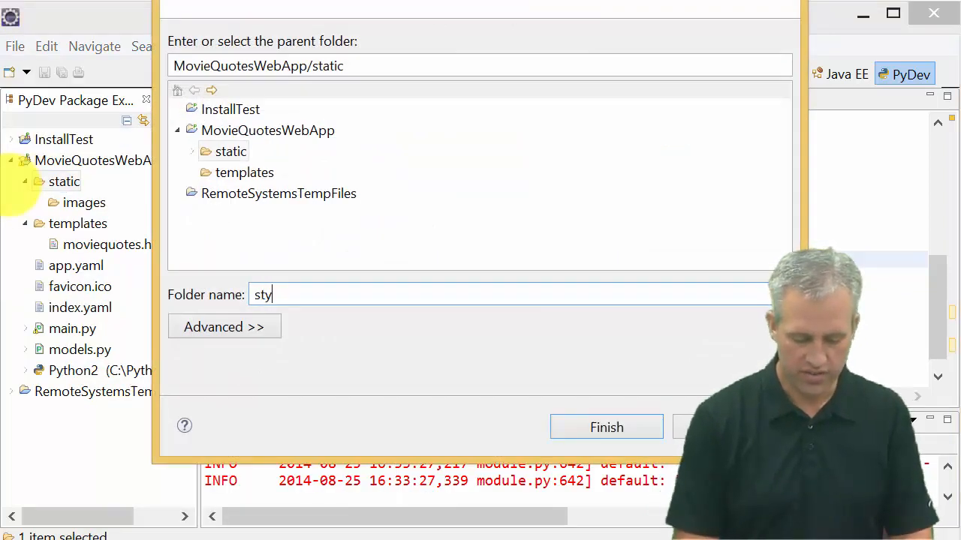
text(lesheets)
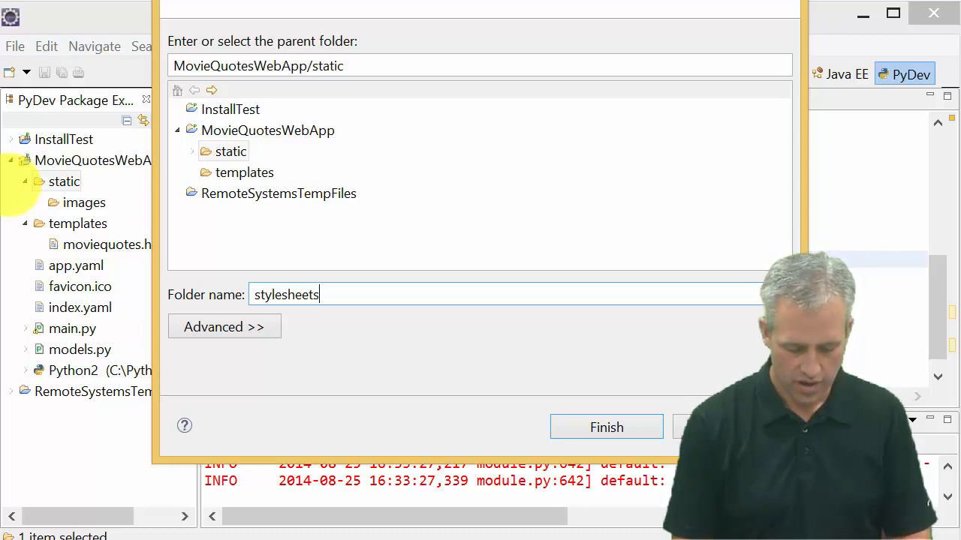
click(607, 427)
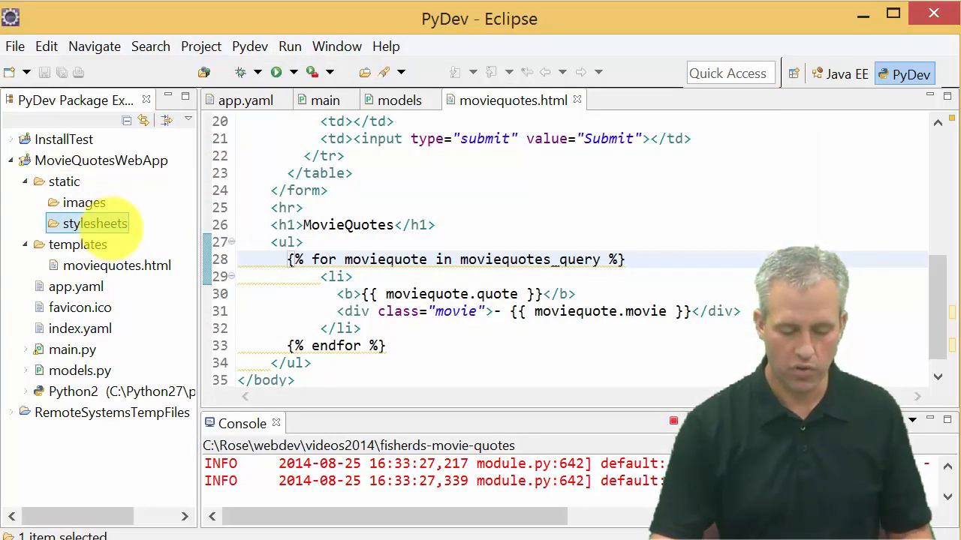
- Create a new file named moviequotes.css inside the stylesheets folder
right_click(96, 222)
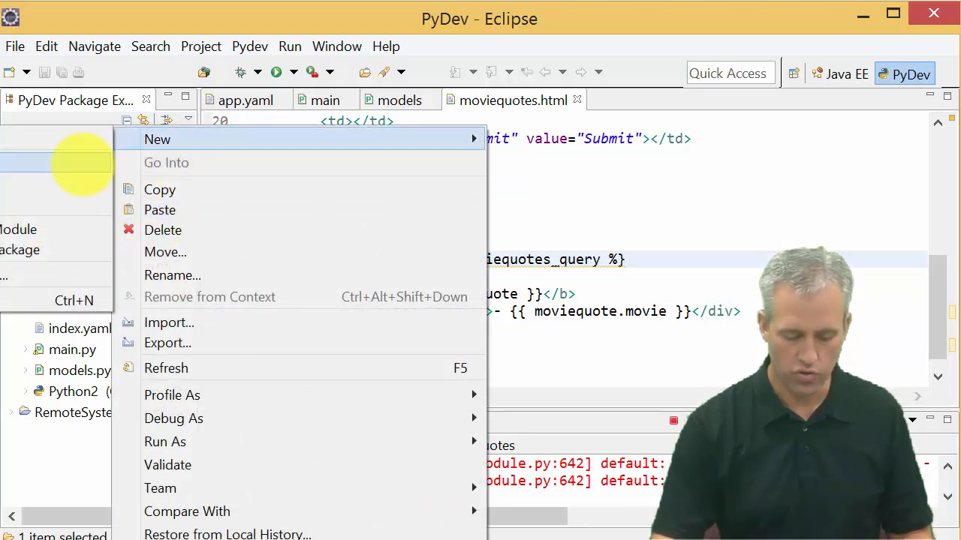
click(156, 139)
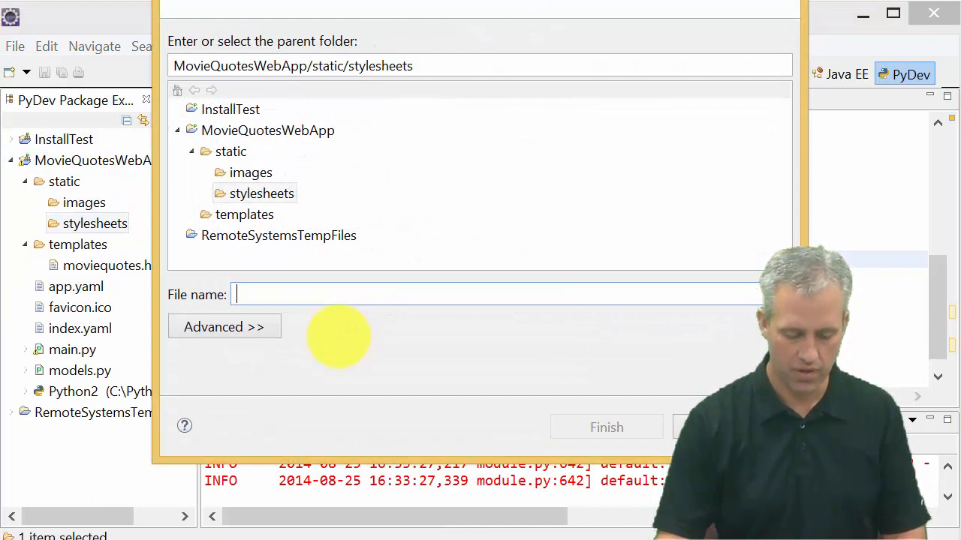
text(moviequotes.c)
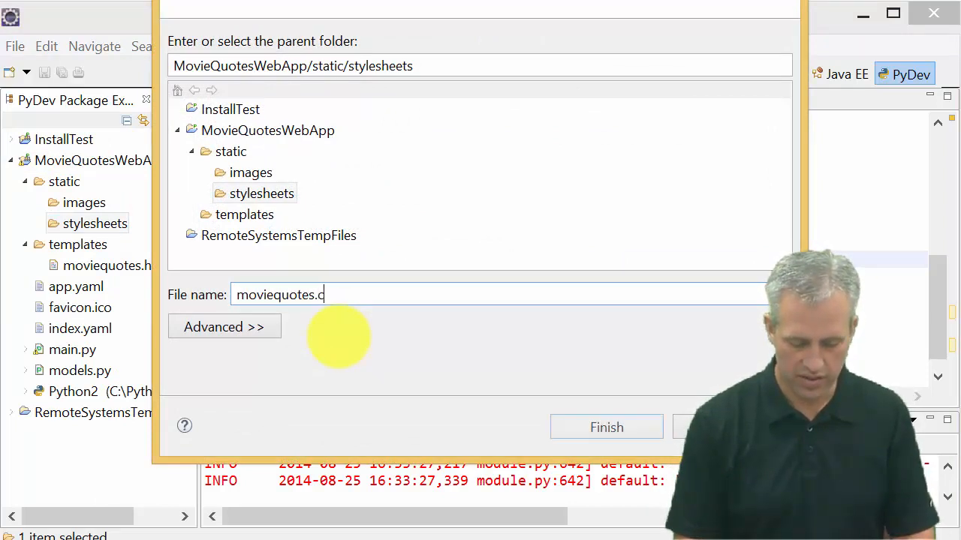
click(606, 427)
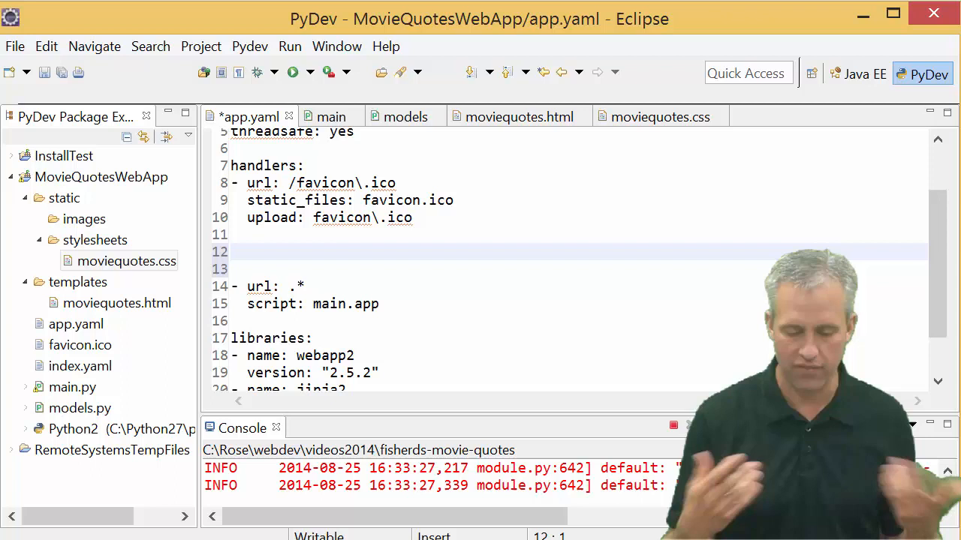
- Add handler '# Serving static files.', '- url: /static', 'static_dir: static' to app.yaml and save
text(- ur)
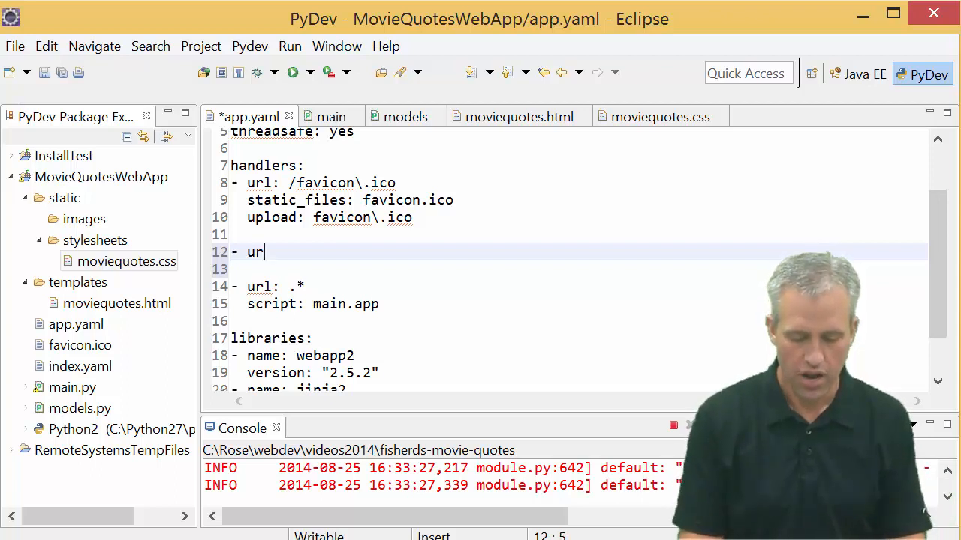
text(l:)
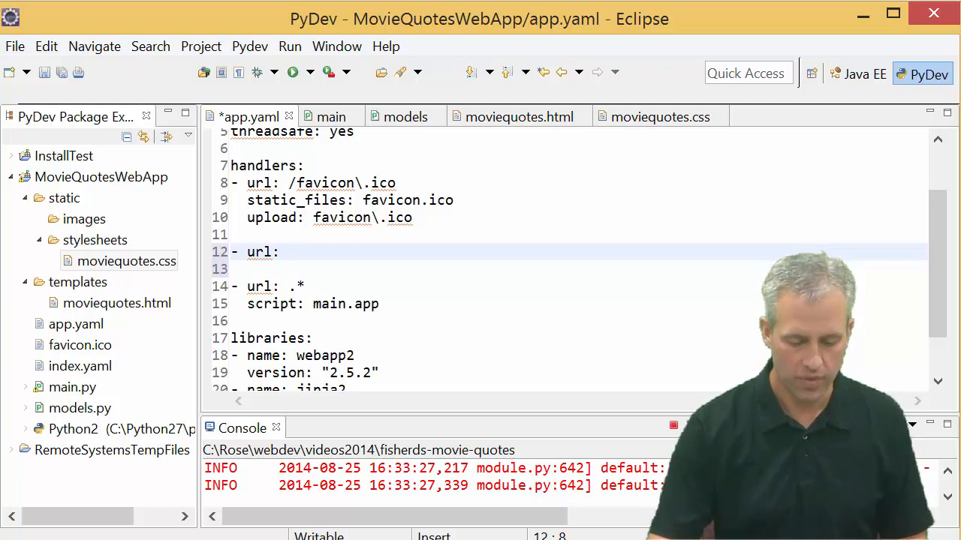
key(alt+tab)
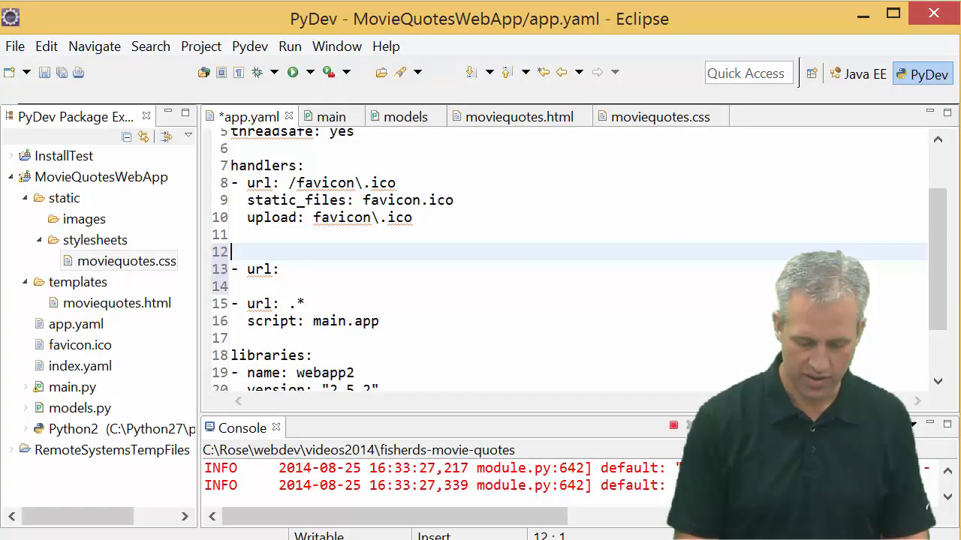
text(# Serving static file)
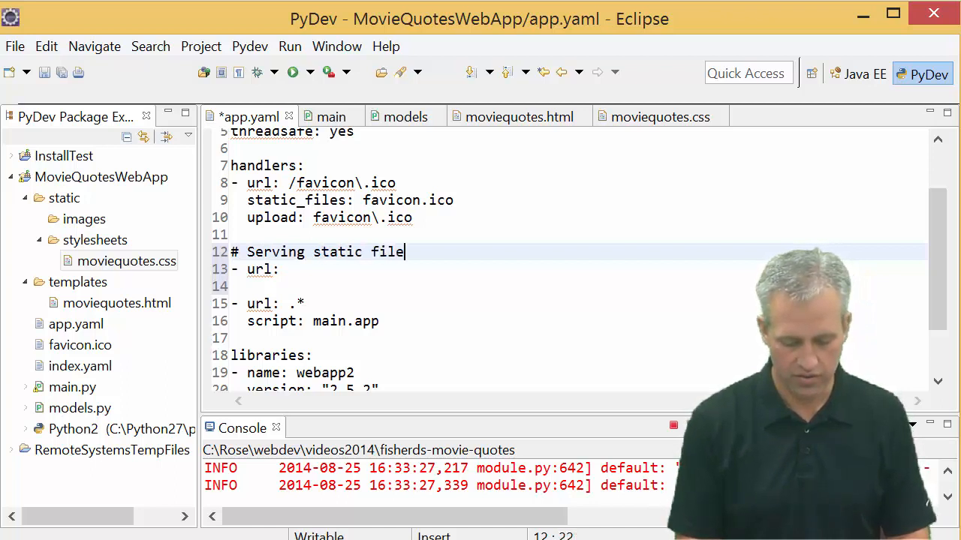
text(s.)
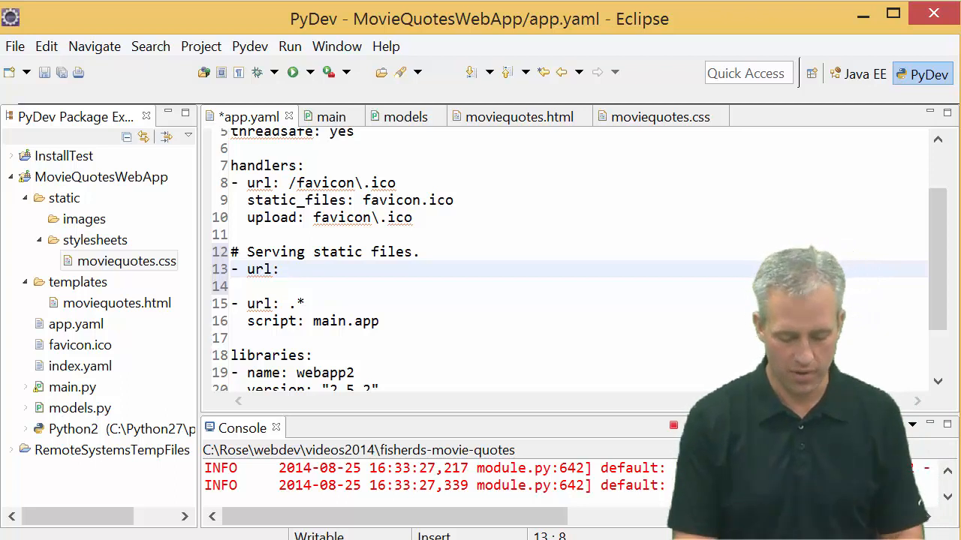
text(/static)
click(578, 287)
text(sa)
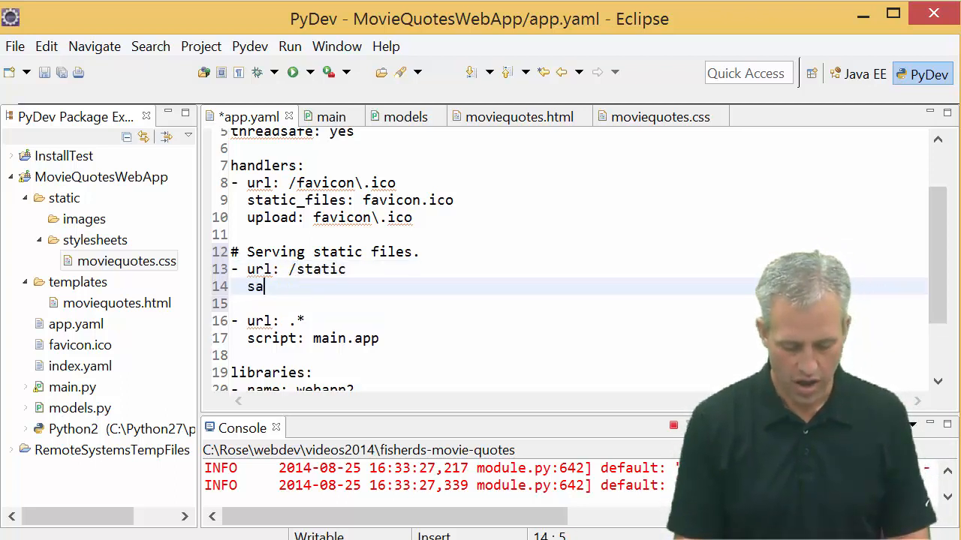
text(tic)
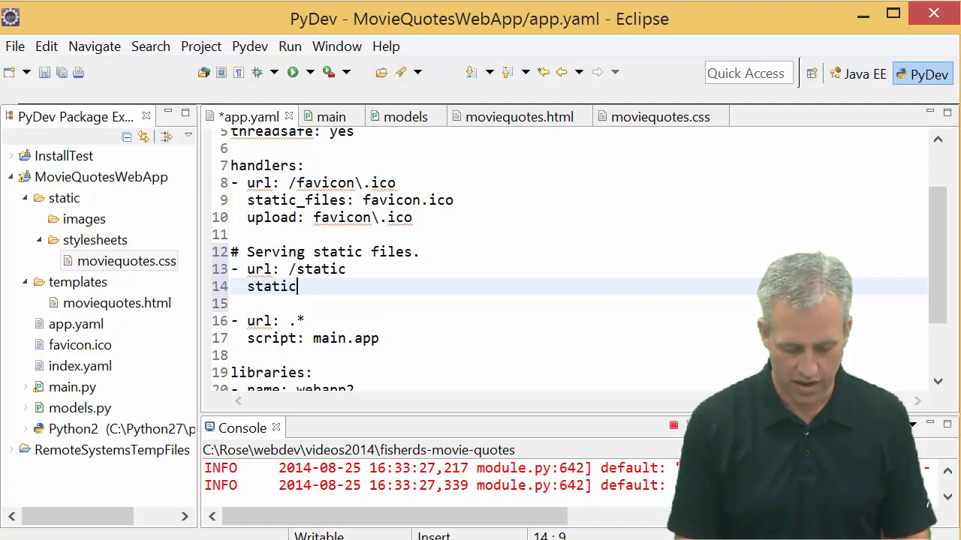
text(_dir: s)
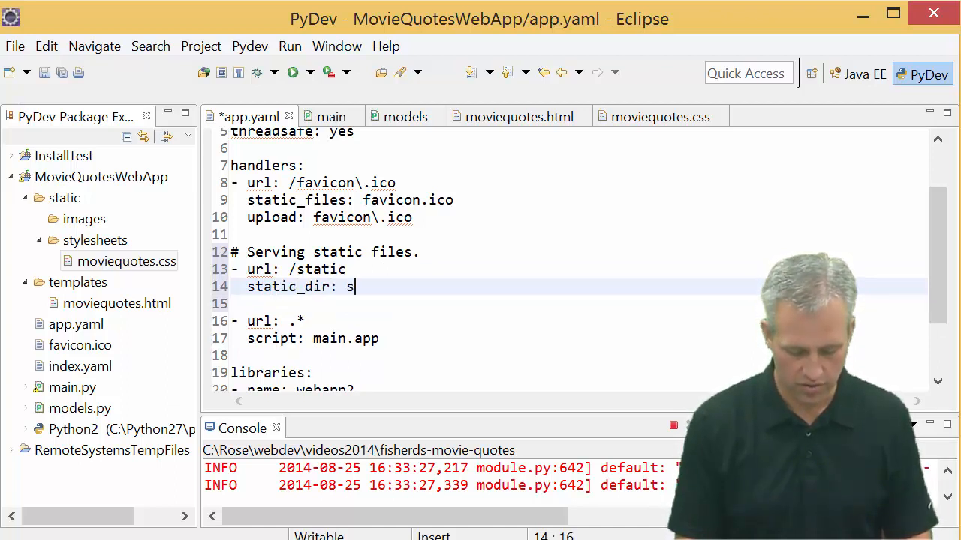
text(tatic)
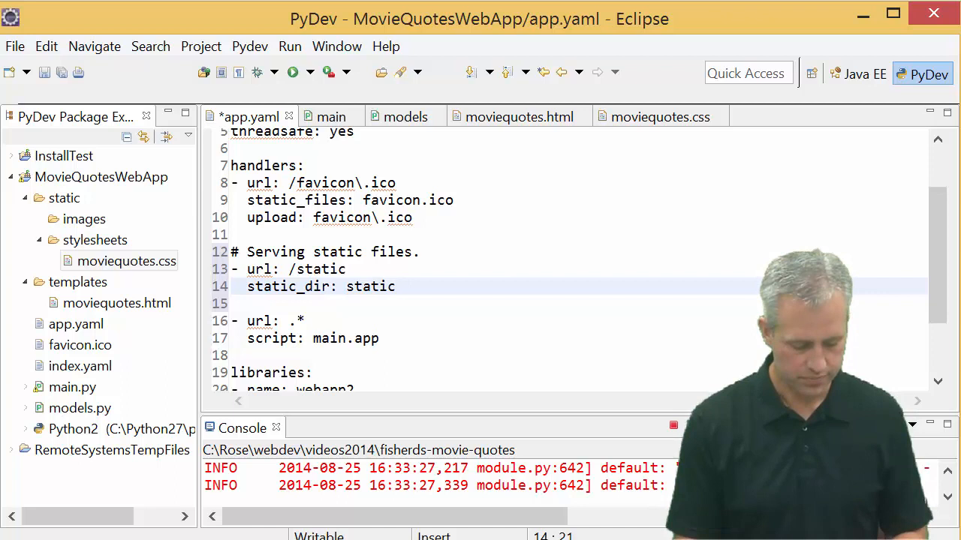
key(ctrl+s)
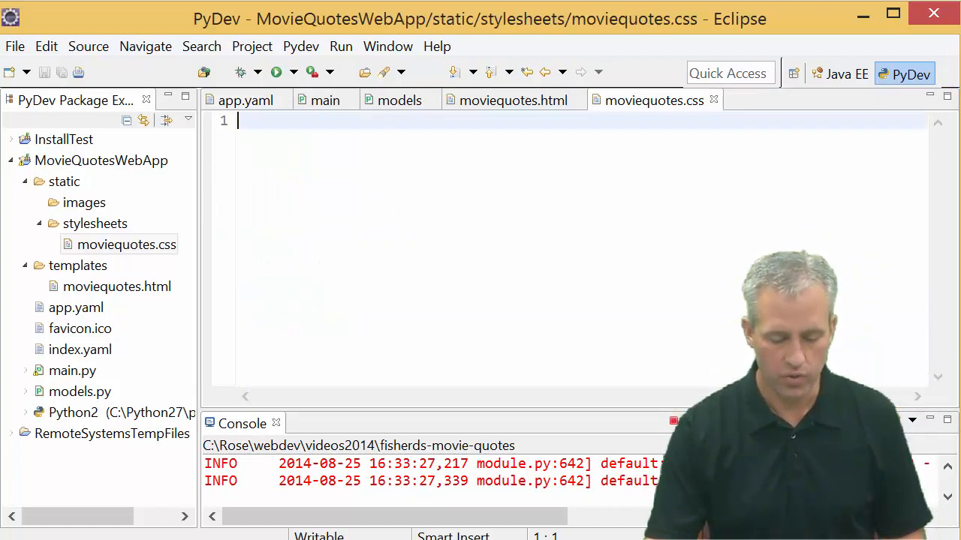
- Put the placeholder text 'Hello' in moviequotes.css and save it
text(Hello)
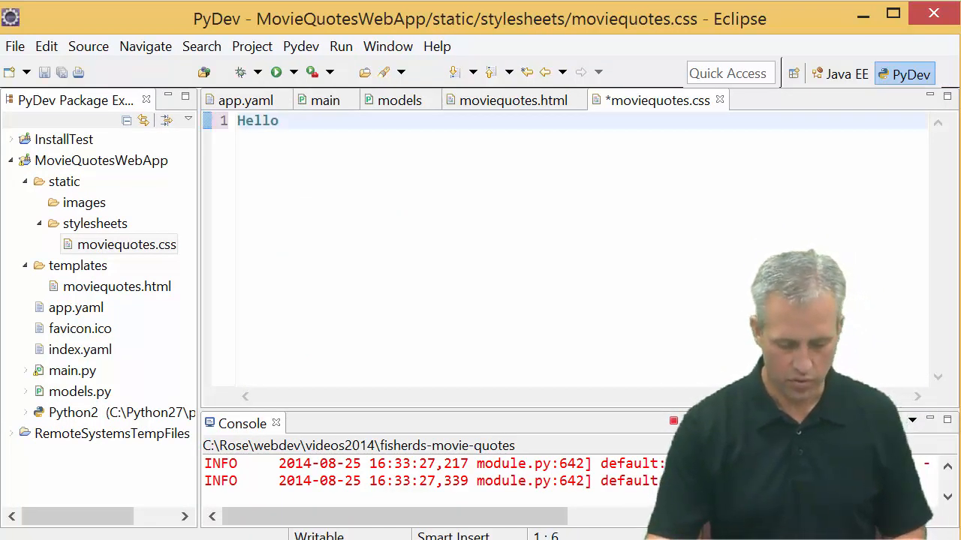
key(ctrl+s)
text(localhost:8080/st)
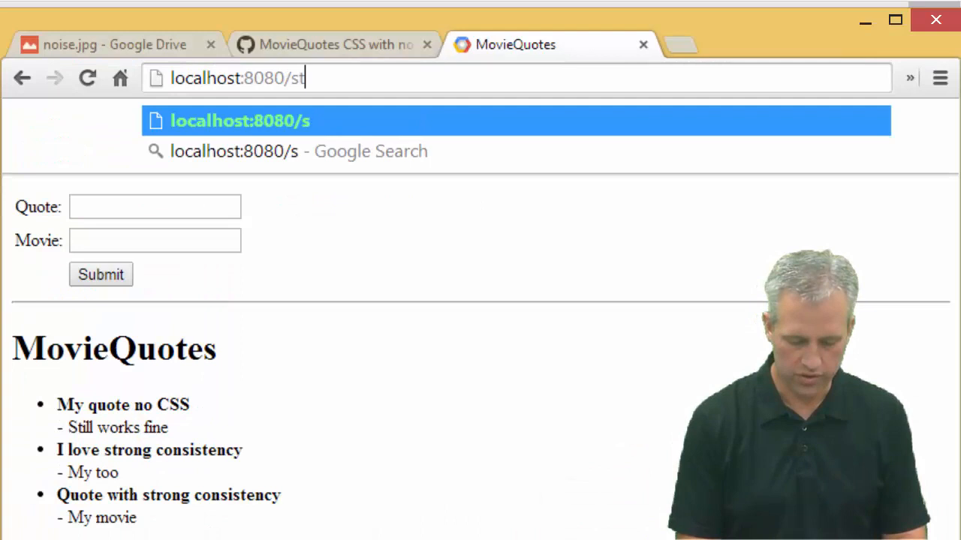
- Request localhost:8080/static/stylesheets/moviequotes.css to verify the file is served
text(atic/)
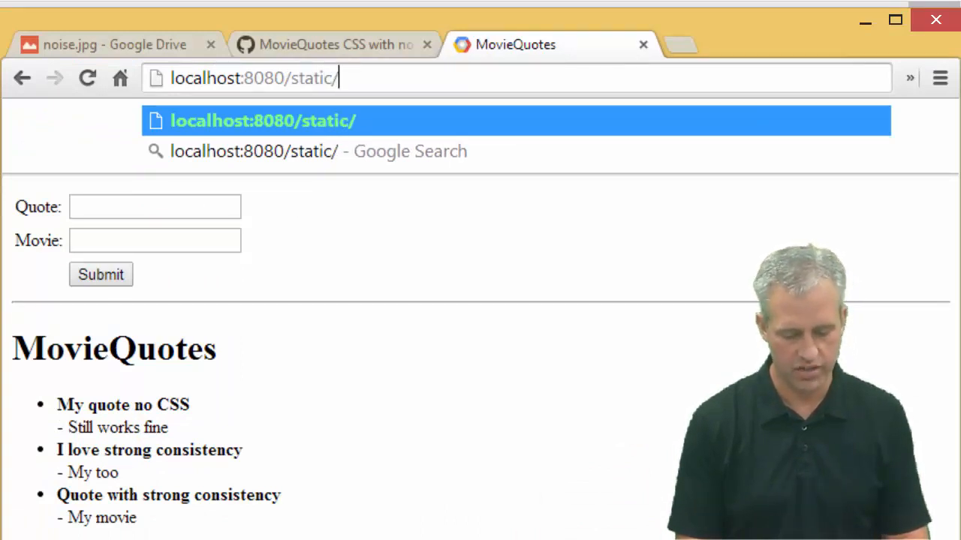
text(stylesheets/)
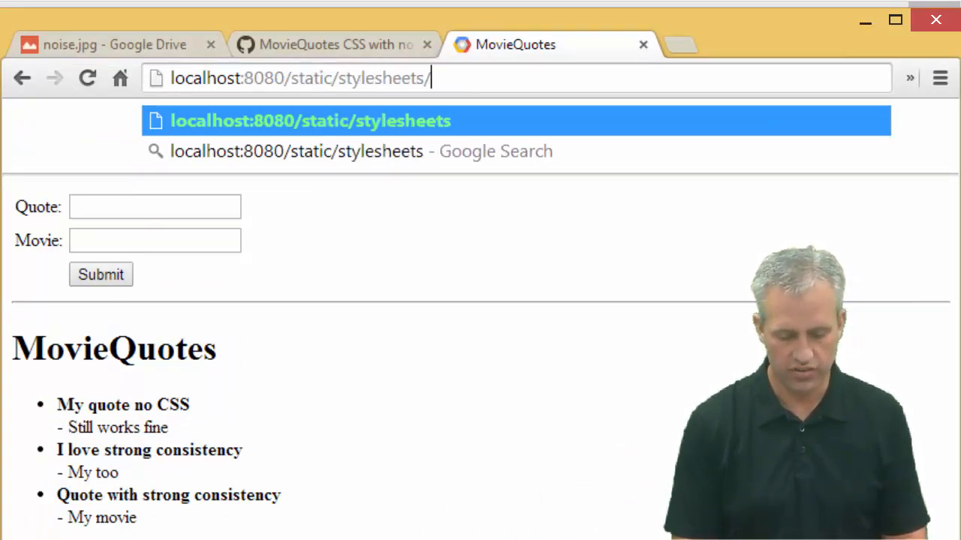
text(moviequot)
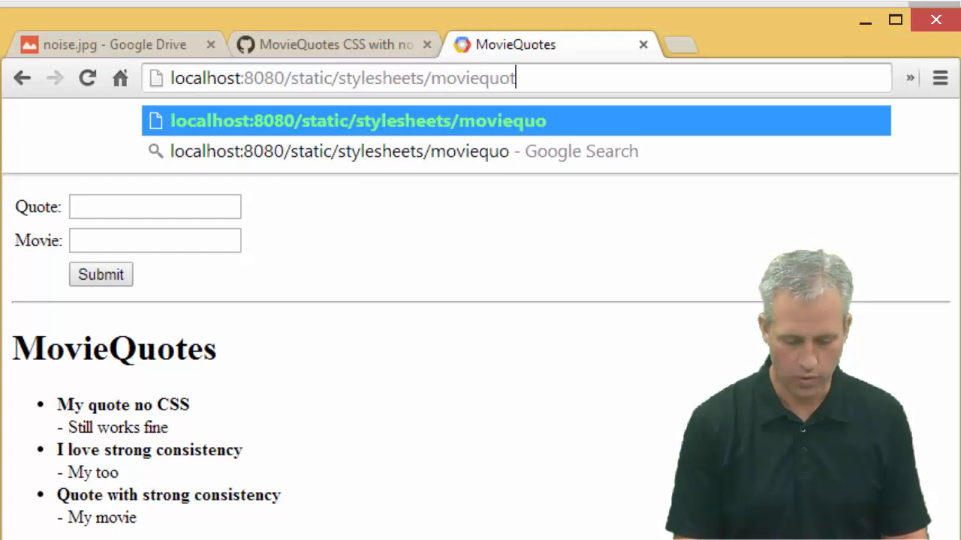
text(es.css)
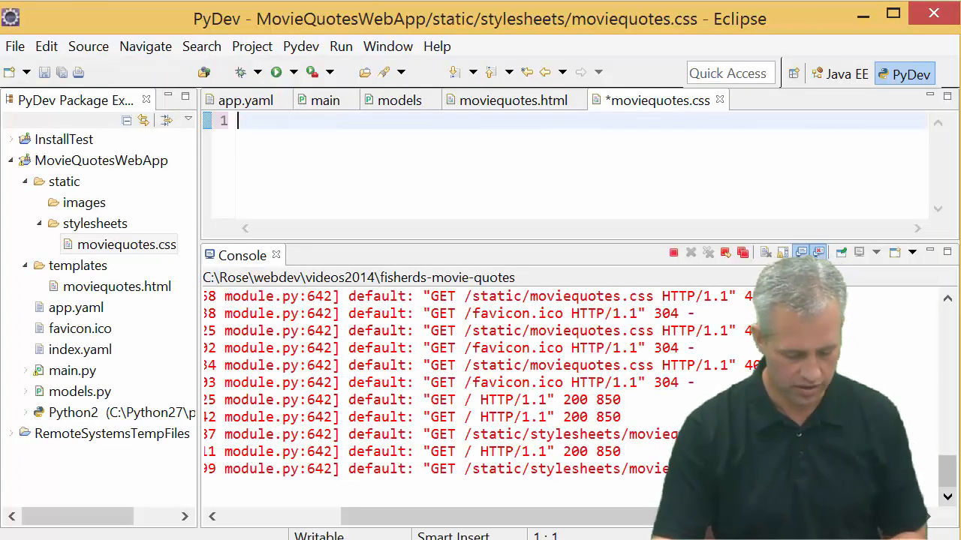
- Paste the prepared style rules into moviequotes.css and review the body background using noise.jpg
key(ctrl+s)
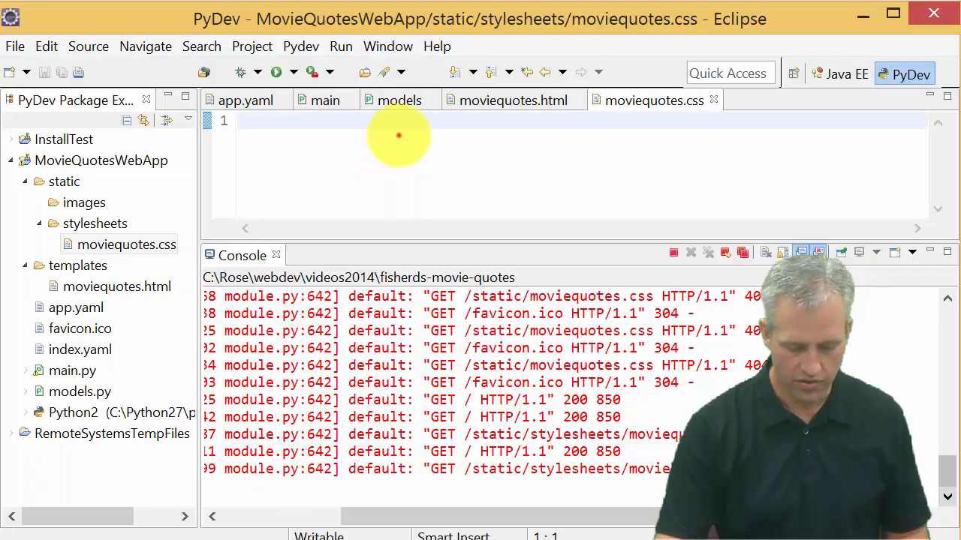
right_click(398, 135)
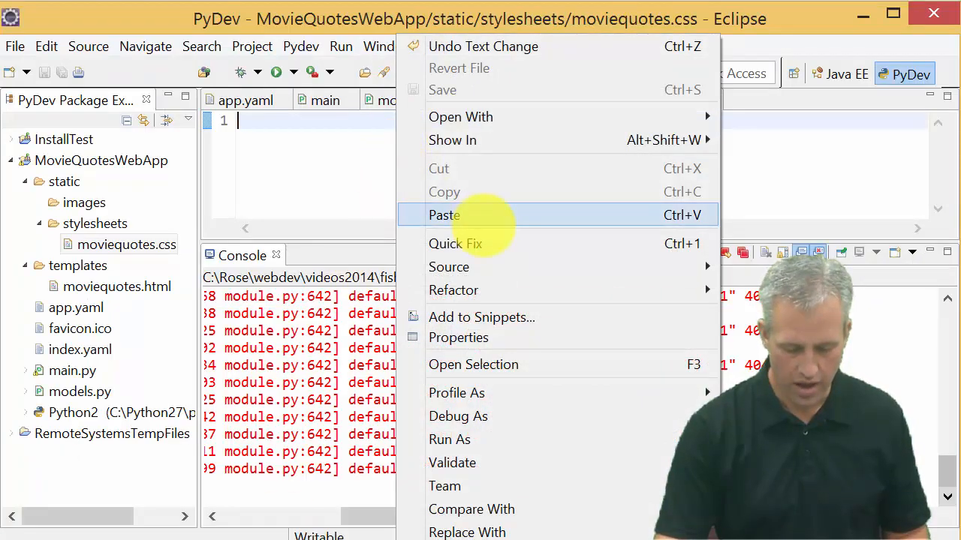
click(444, 214)
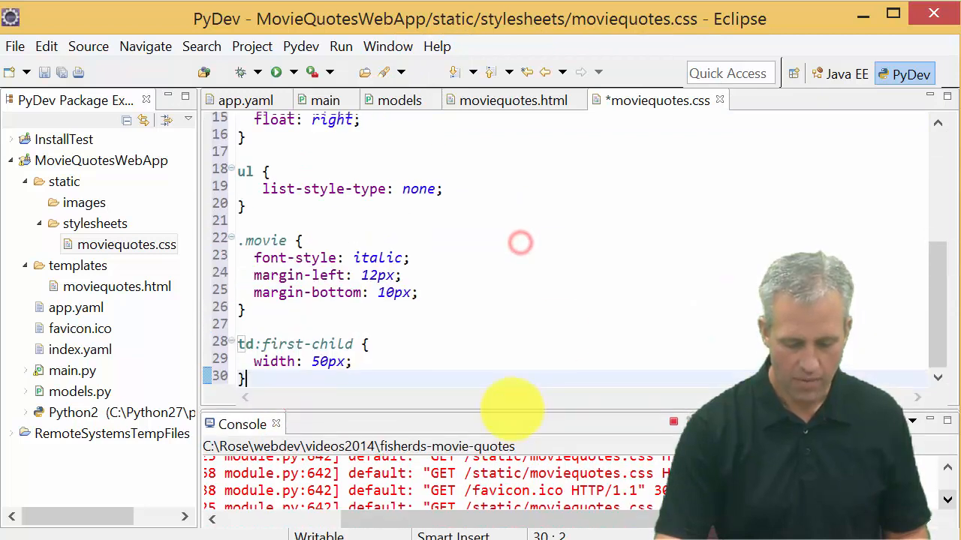
scroll(up, 3)
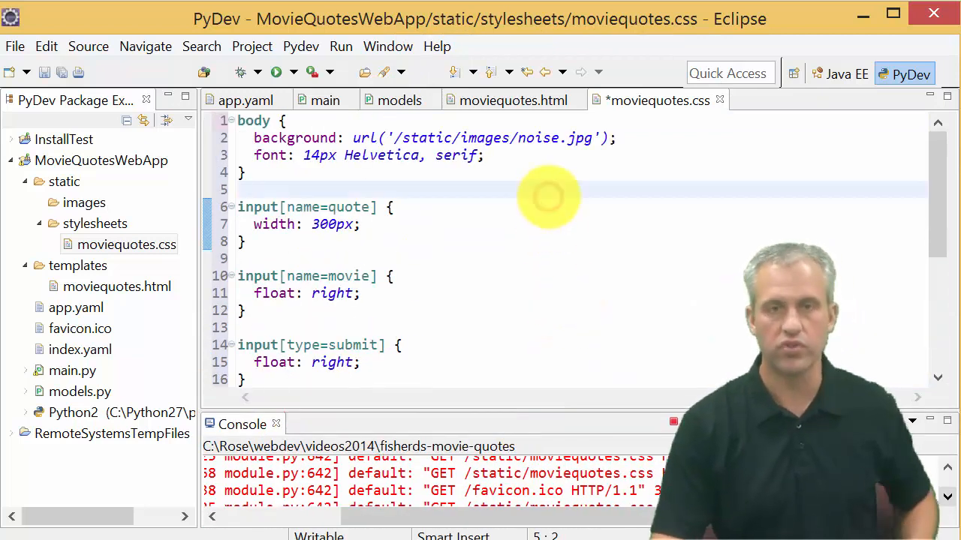
double_click(294, 138)
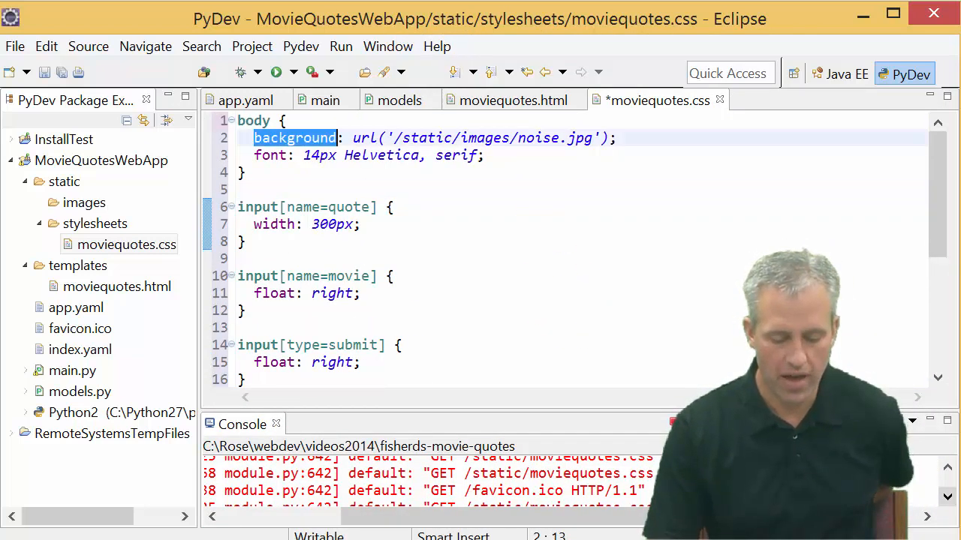
double_click(537, 138)
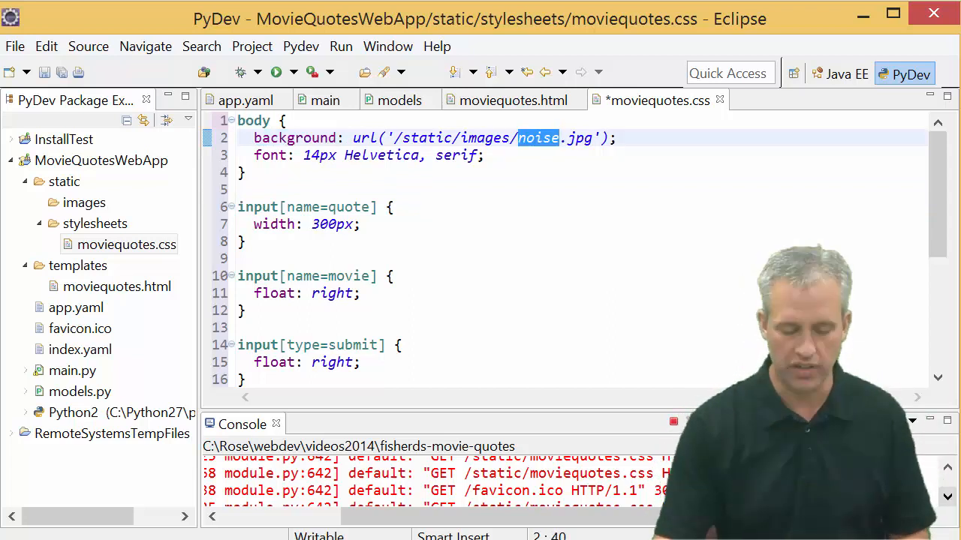
- Review the input sizing and float rules, then save the completed stylesheet
scroll(down, 3)
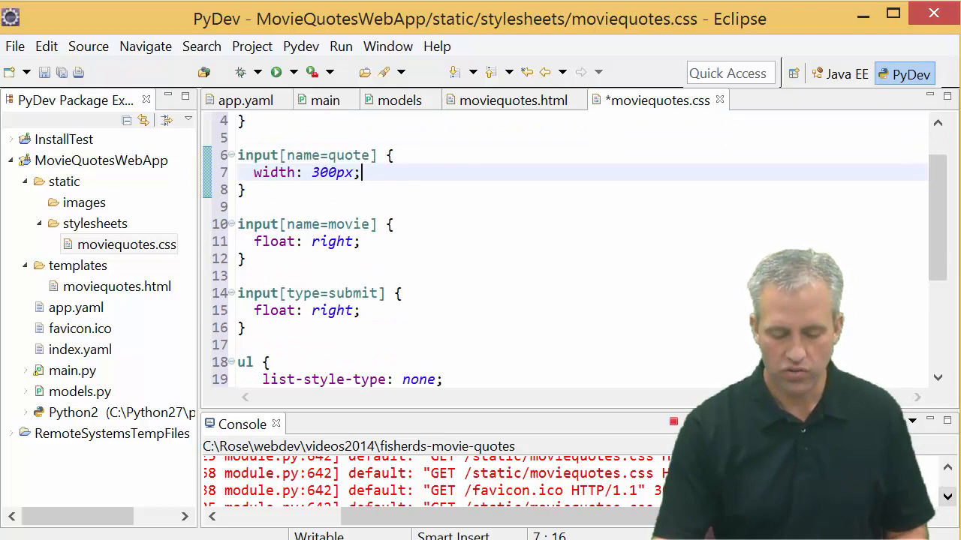
drag(361, 171, 360, 309)
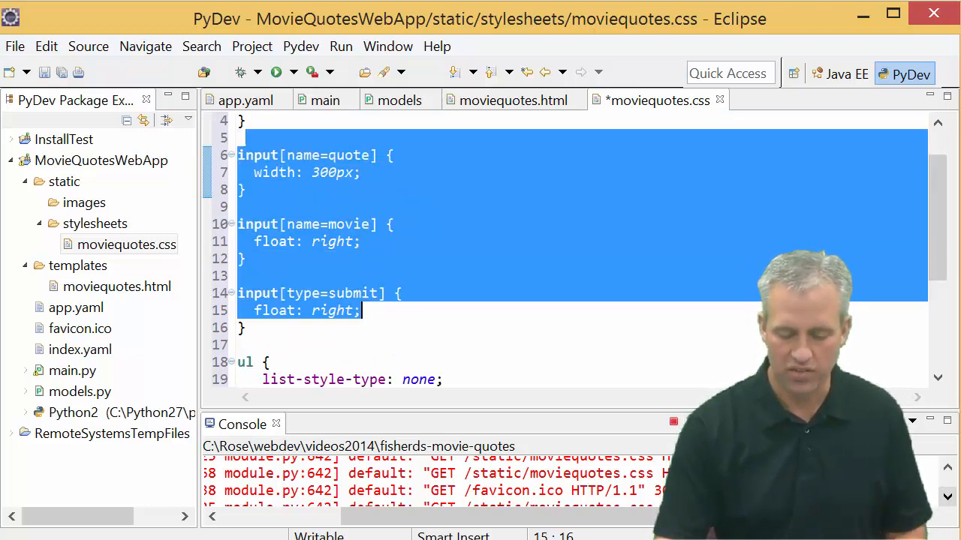
scroll(up, 3)
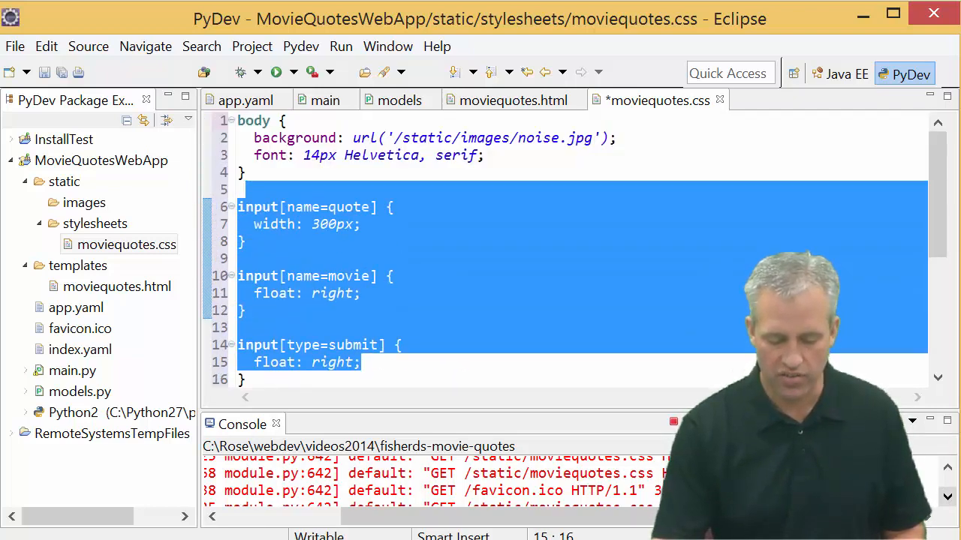
scroll(down, 3)
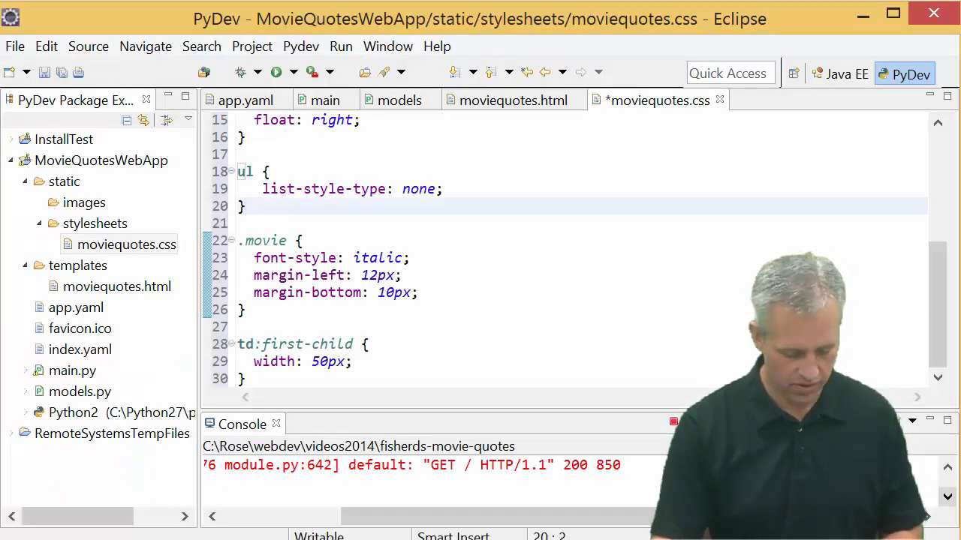
key(ctrl+s)
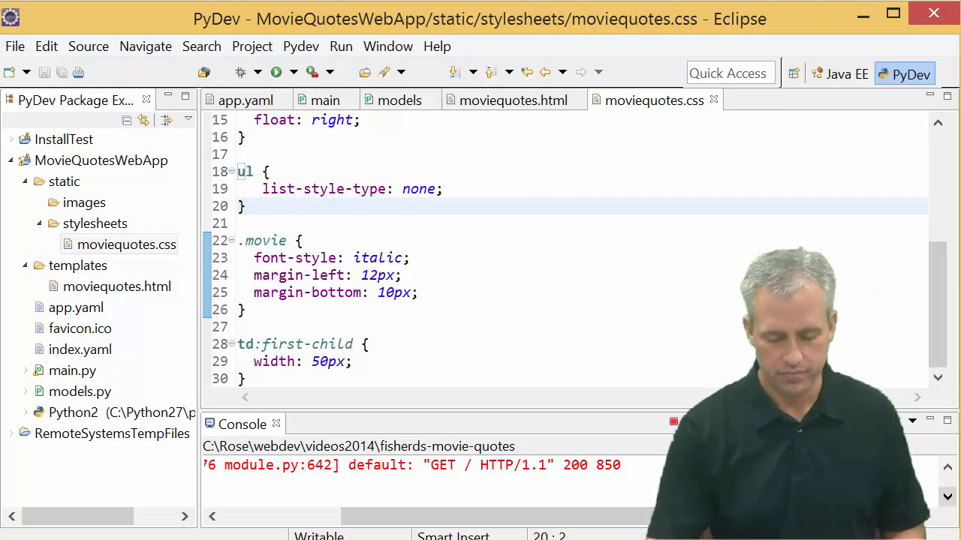
click(513, 100)
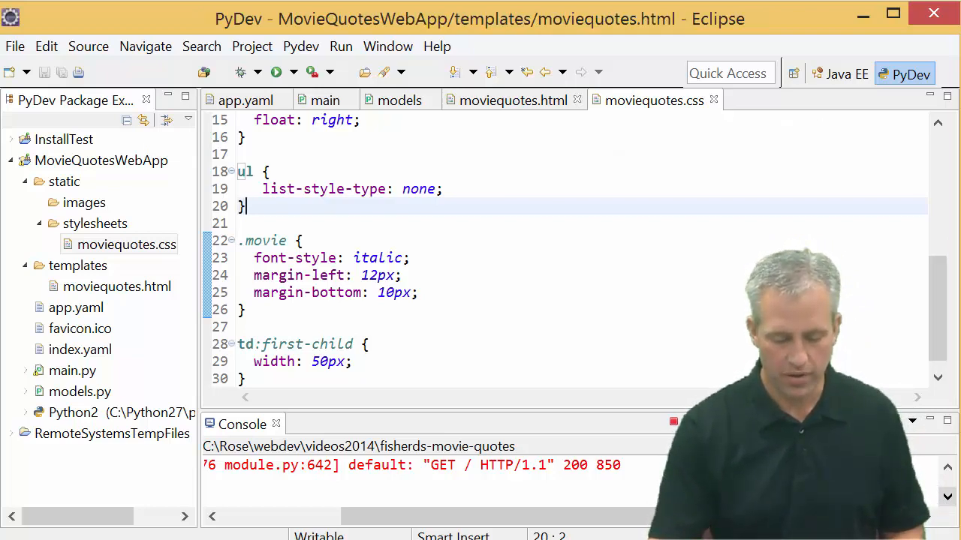
- Add a link element with rel="stylesheet" type="text/css" in the moviequotes.html head
click(513, 99)
text(<)
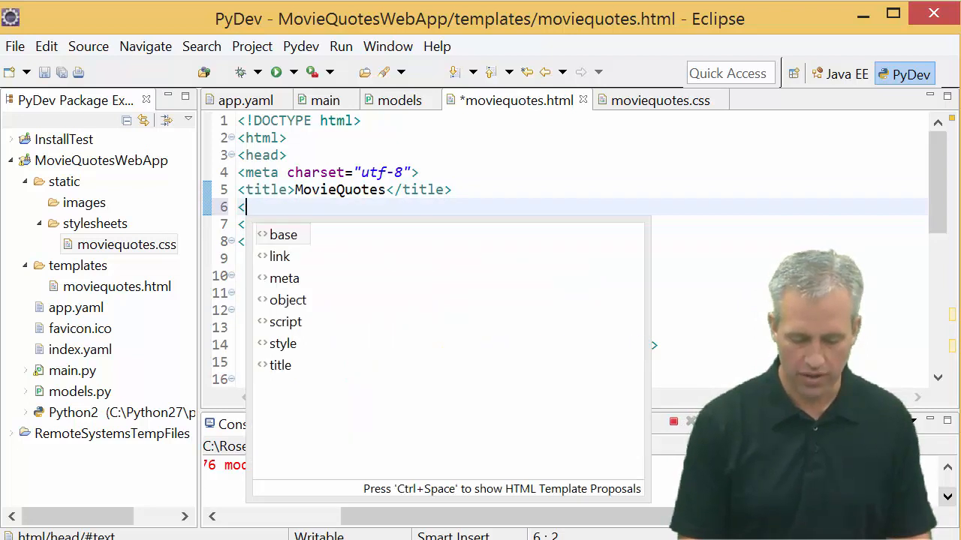
click(279, 255)
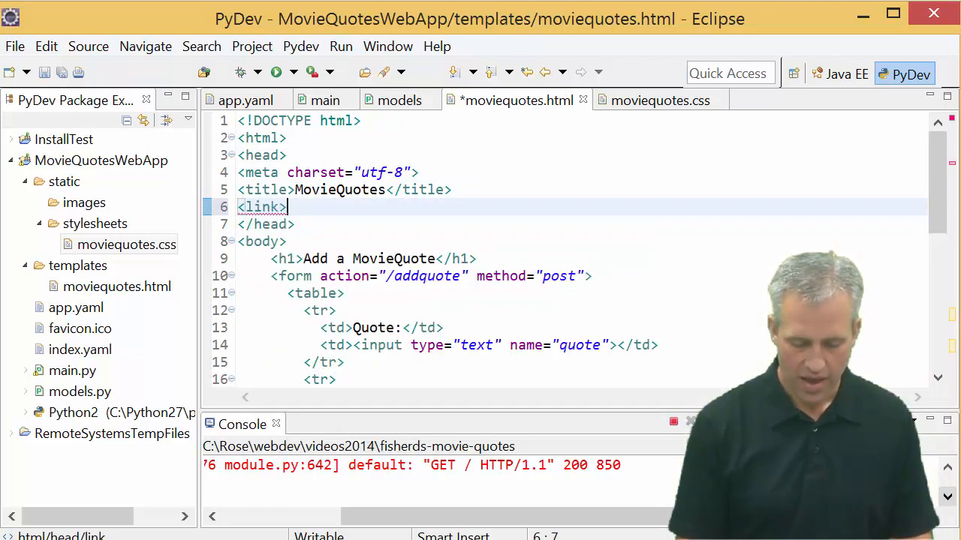
text(rel=")
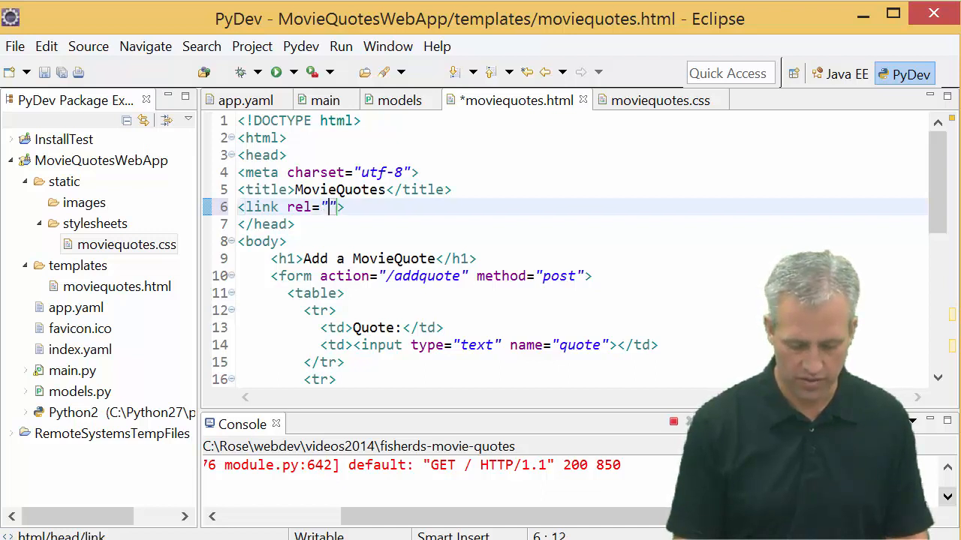
text(styl)
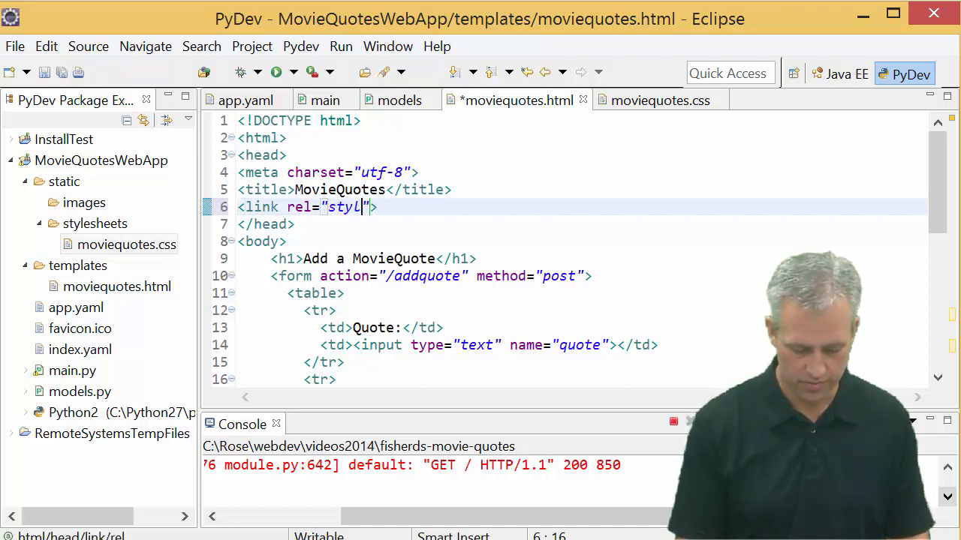
text(esheet)
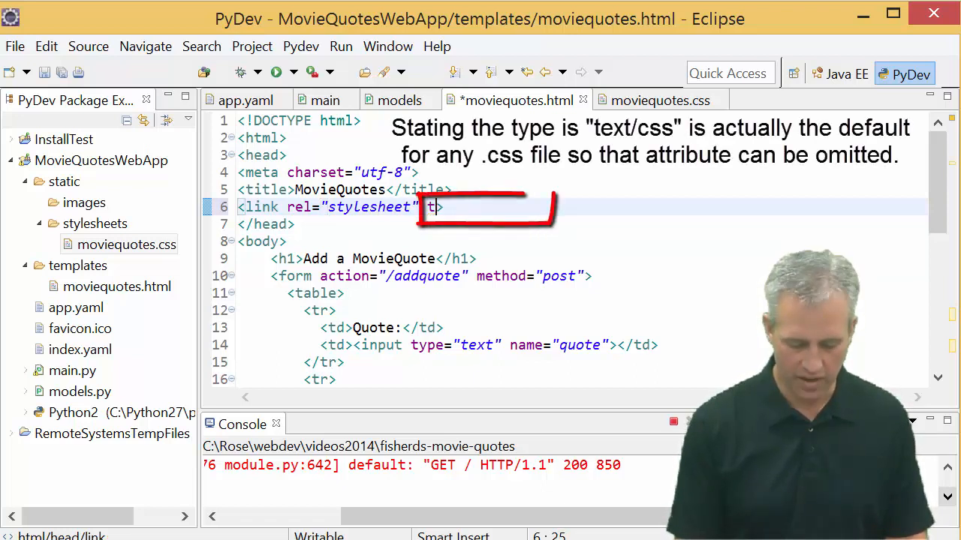
text(type="t")
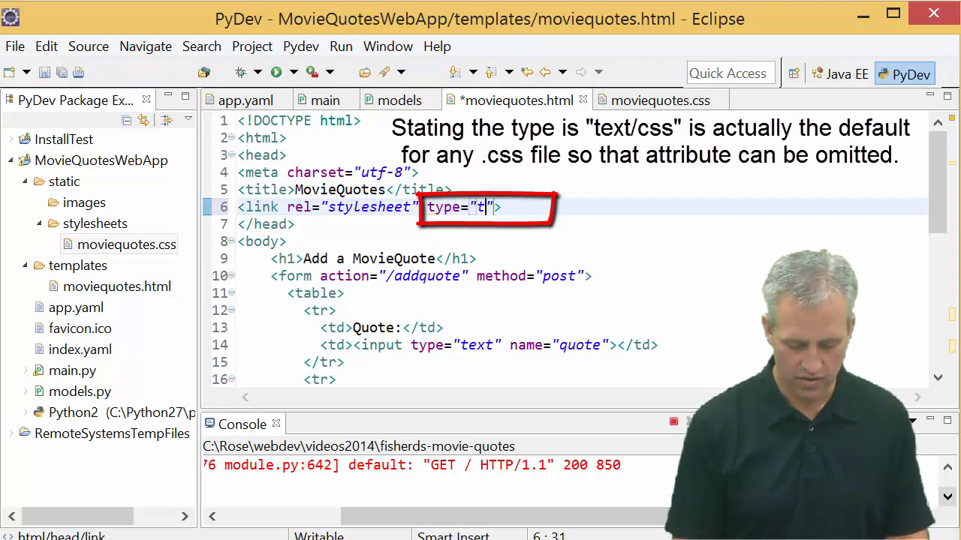
text(ext/css)
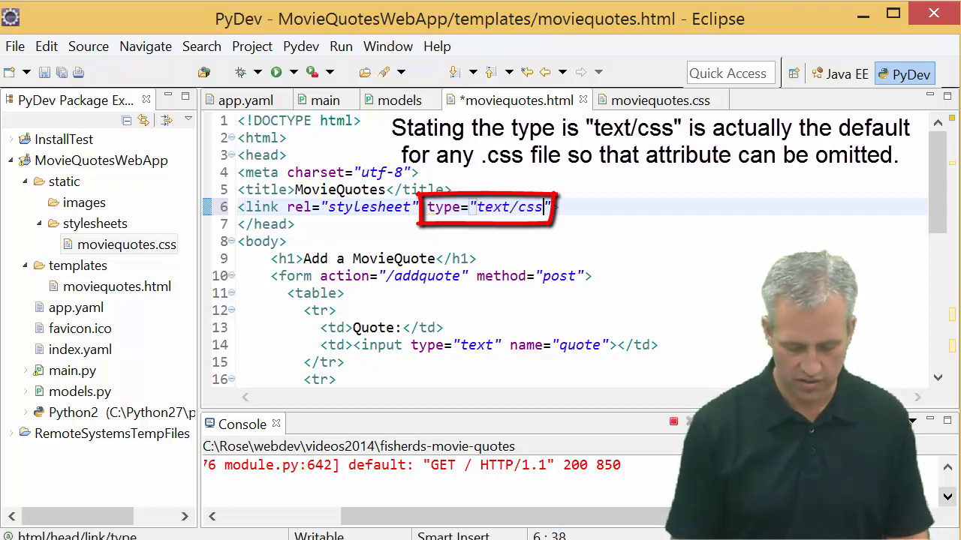
- Set the link's href to /static/stylesheets/moviequotes.css
text(hr)
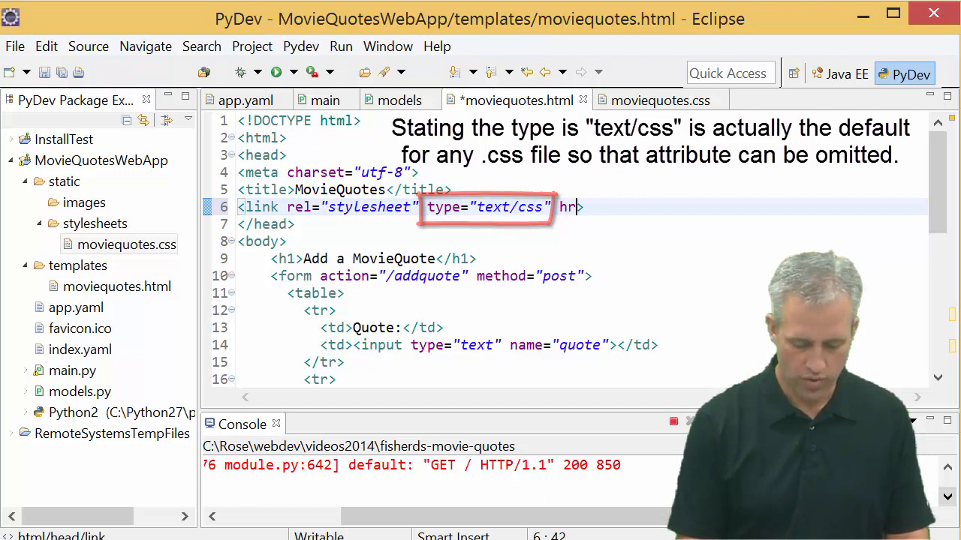
text(ef="/static)
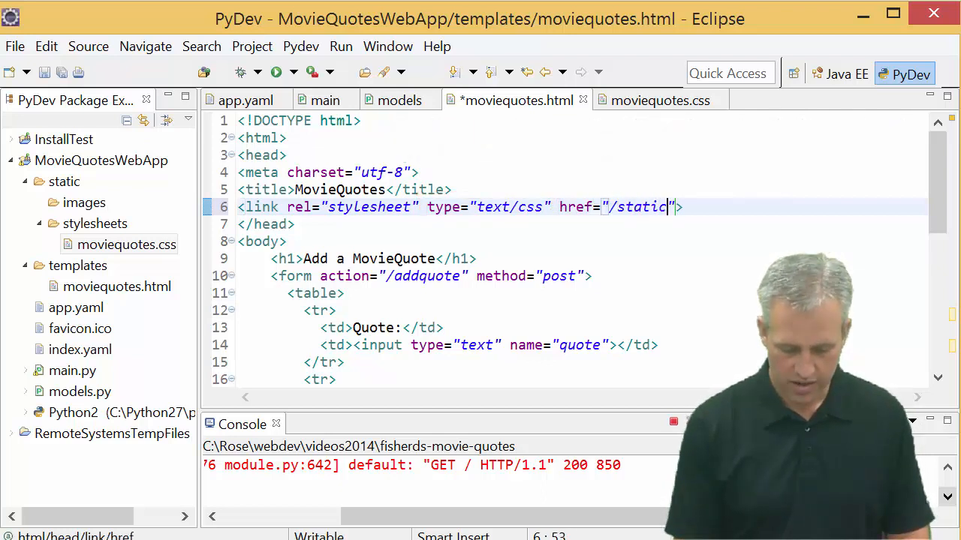
text(stylesheets)
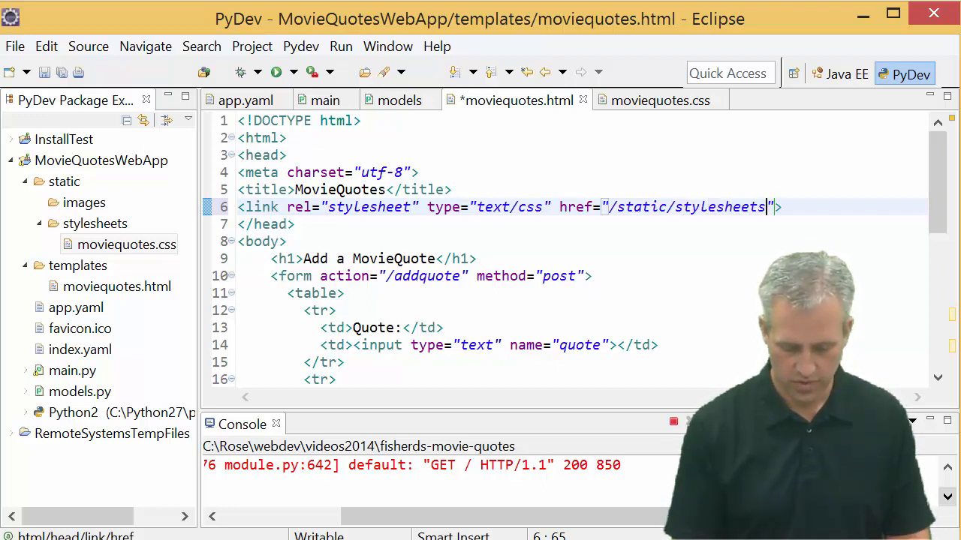
text(/movieq)
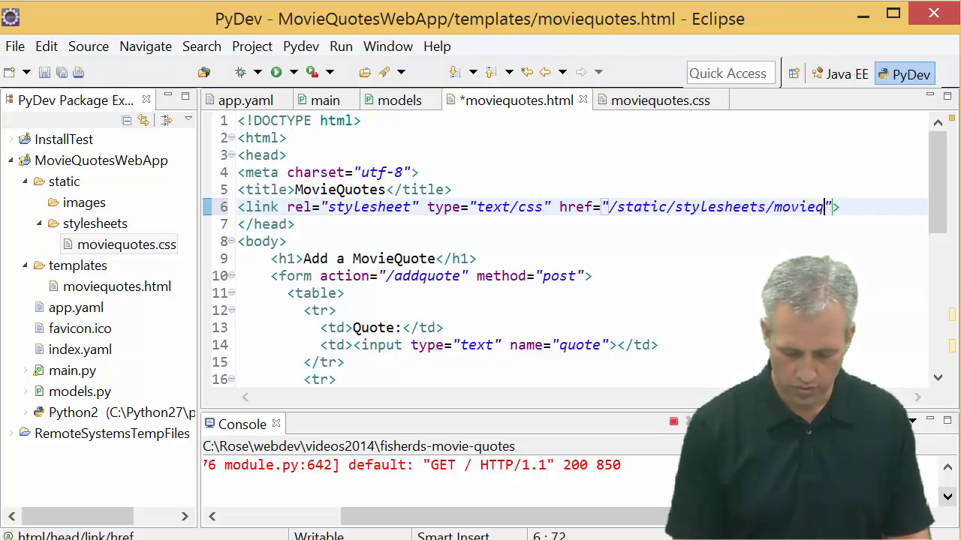
text(.css)
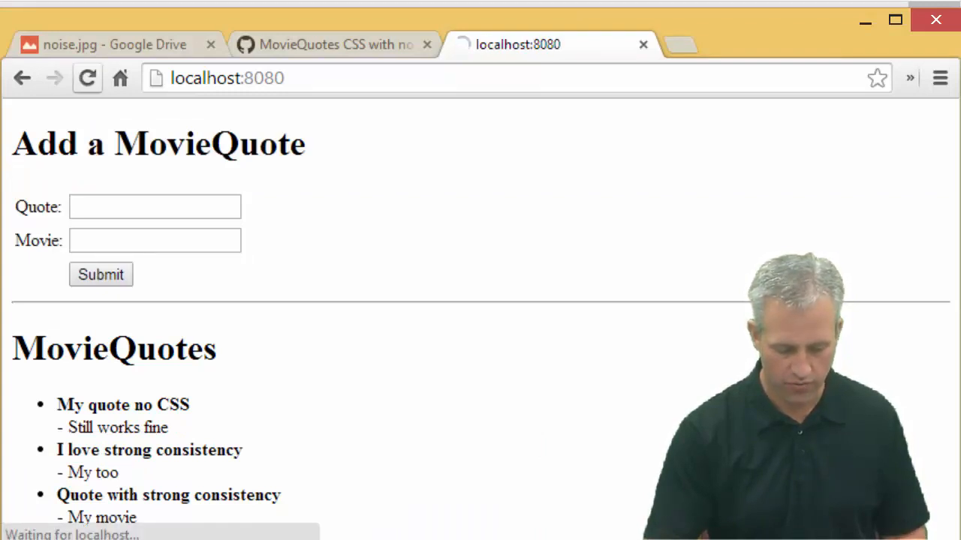
- Reload the localhost:8080 MovieQuotes page so it renders with the stylesheet applied
click(87, 78)
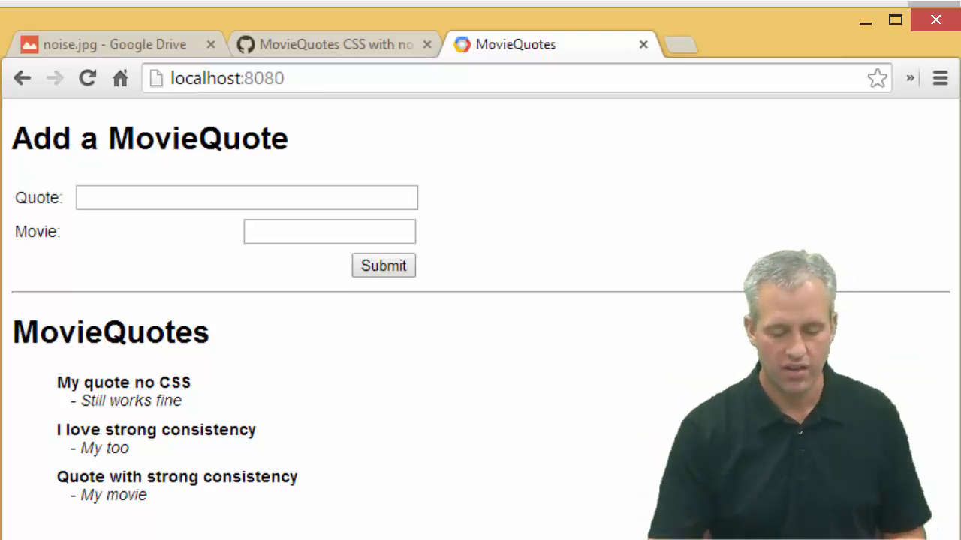
click(329, 232)
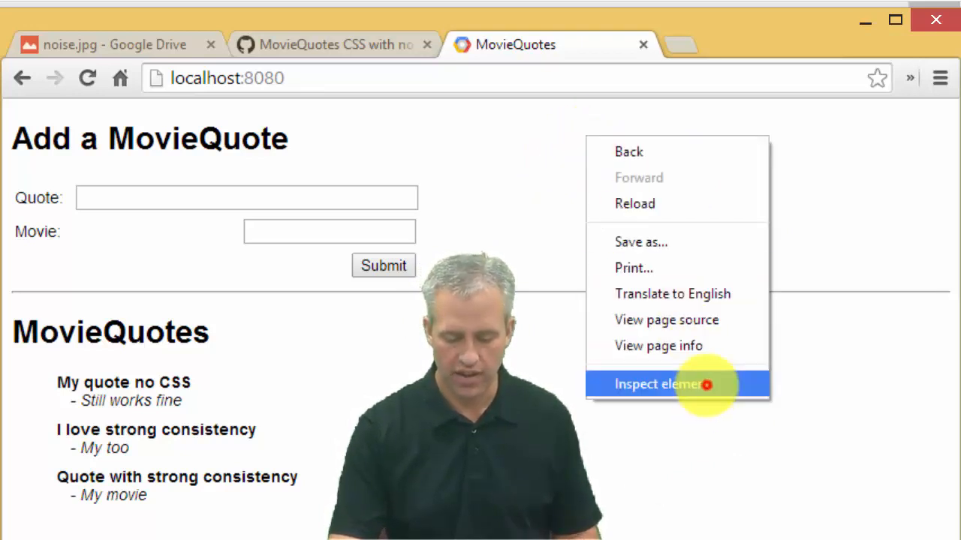
- Inspect the page and view the Console showing the 404 for /static/images/noise.jpg
click(661, 384)
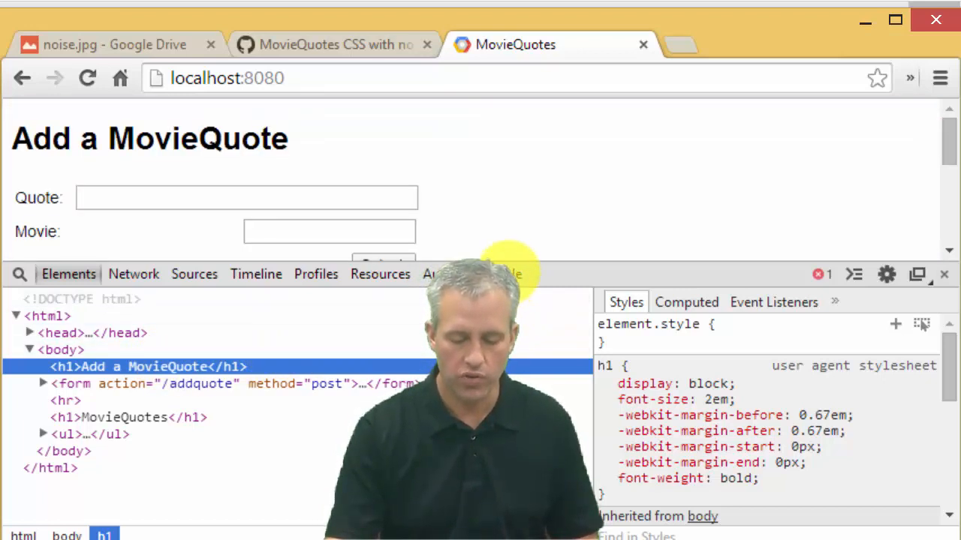
click(495, 273)
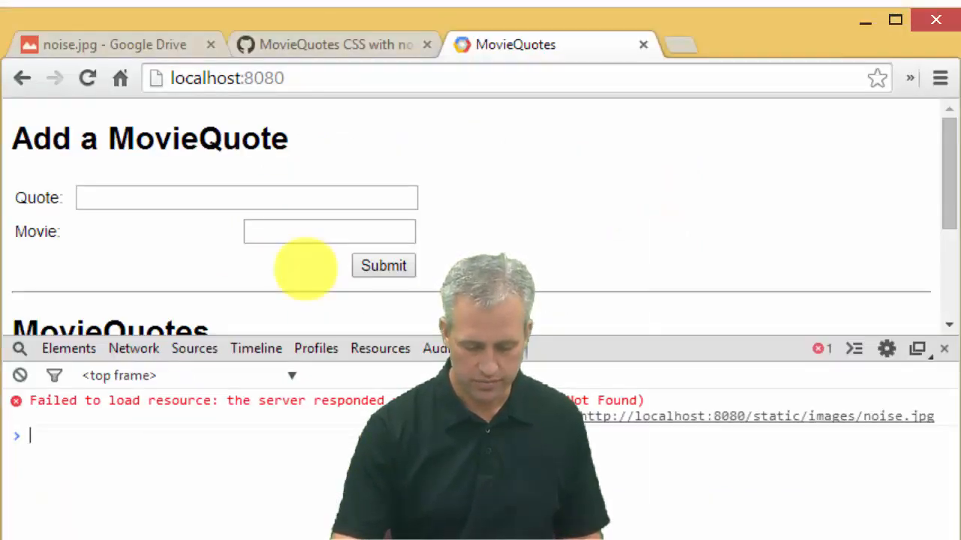
- Download noise.jpg from Drive, browsing Windows (C:) toward the project's static/images folder
click(112, 45)
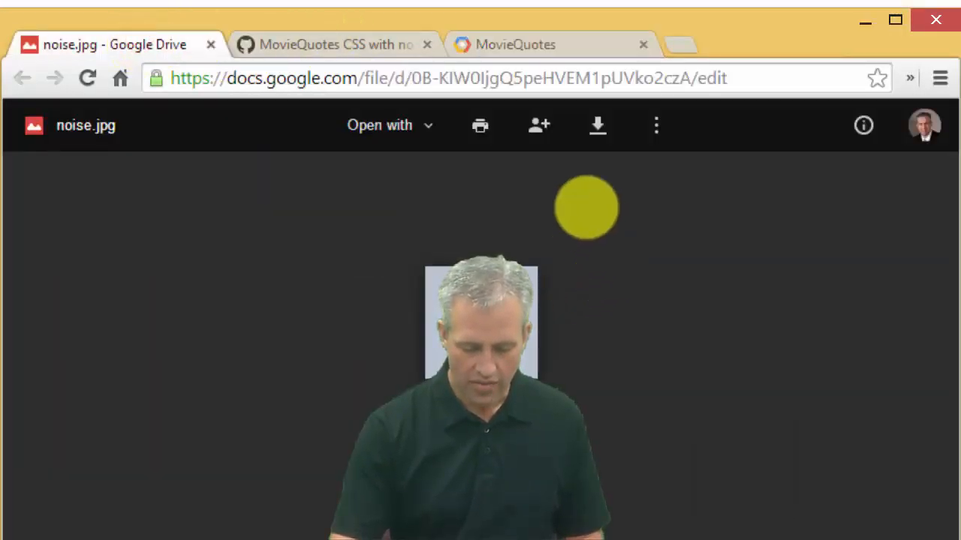
click(597, 126)
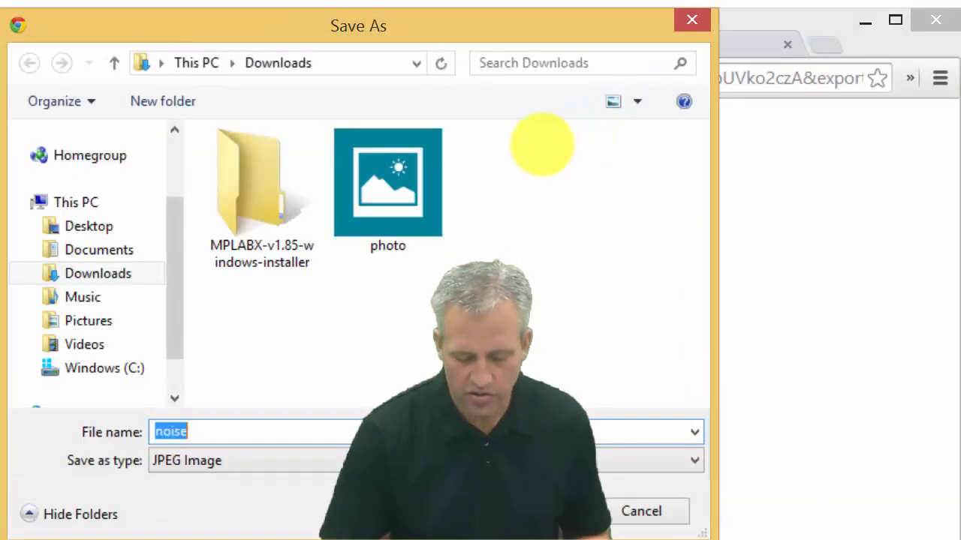
click(104, 368)
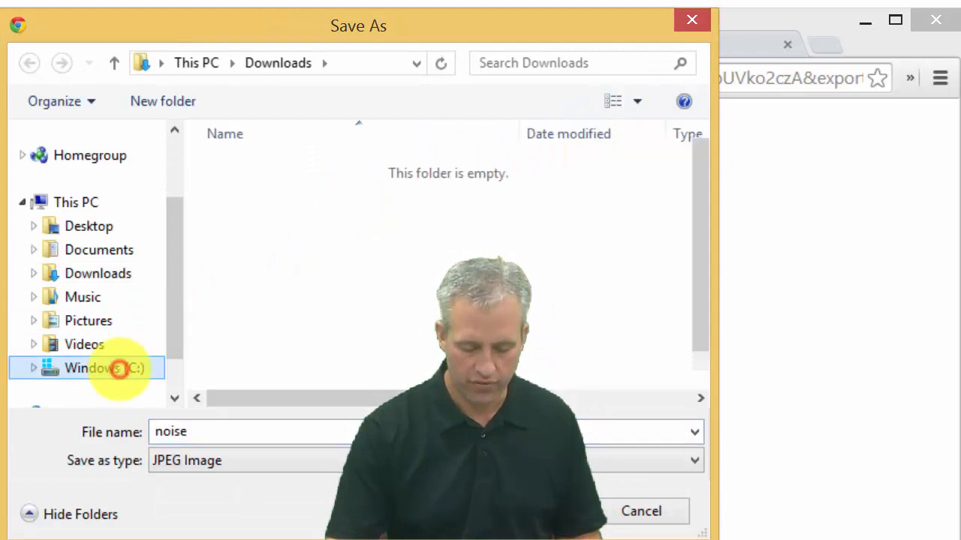
double_click(105, 368)
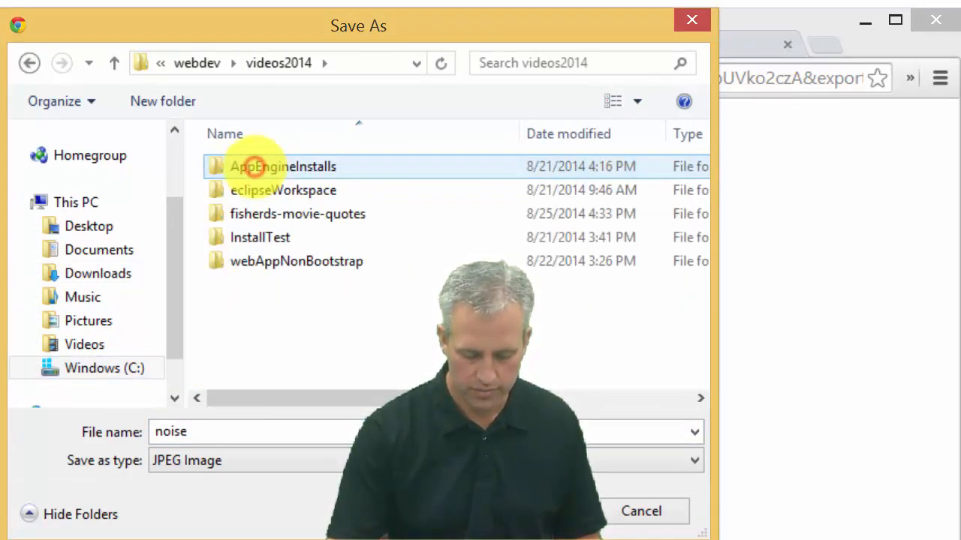
double_click(297, 213)
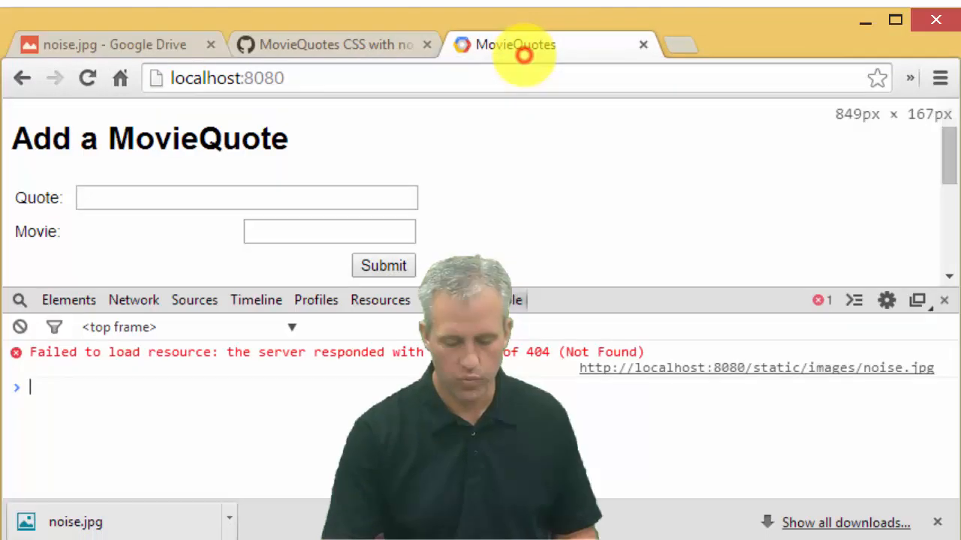
mouse_move(87, 78)
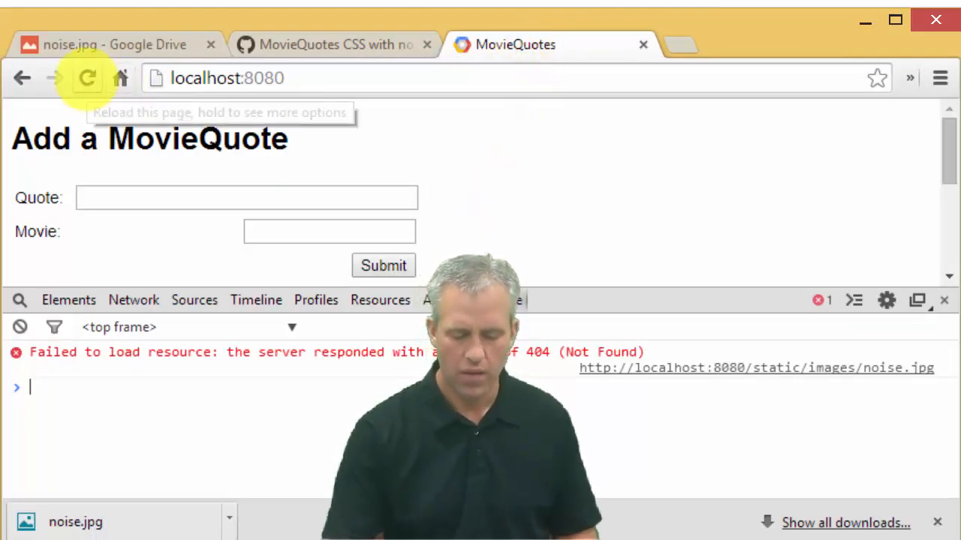
- Reload MovieQuotes so the blue noise.jpg texture appears behind the quotes
click(87, 78)
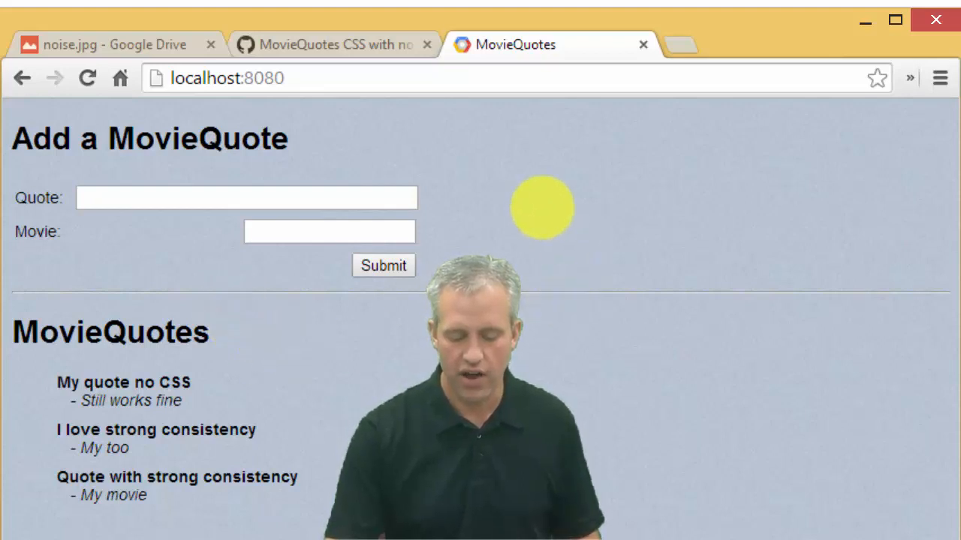
- Inspect the body element and toggle its noise background rule off and back on
right_click(540, 207)
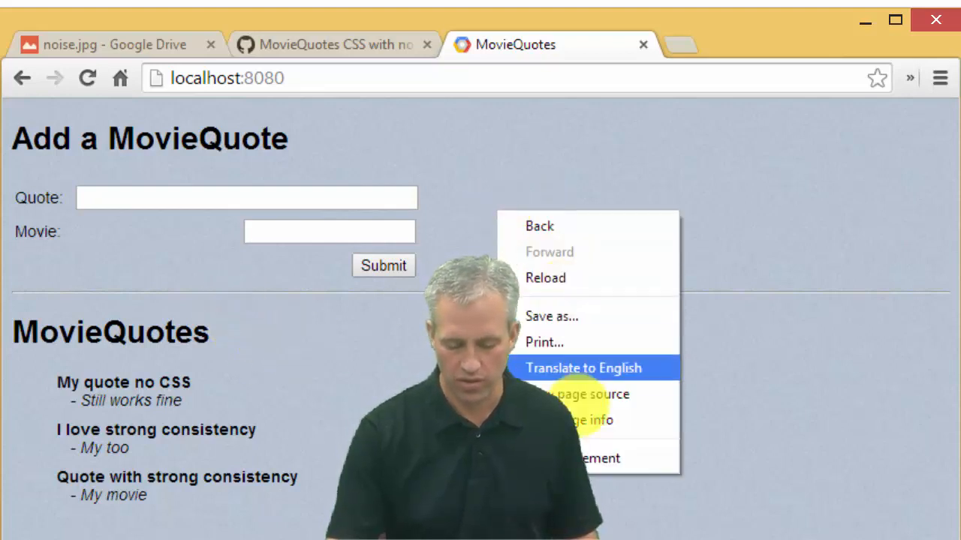
click(593, 458)
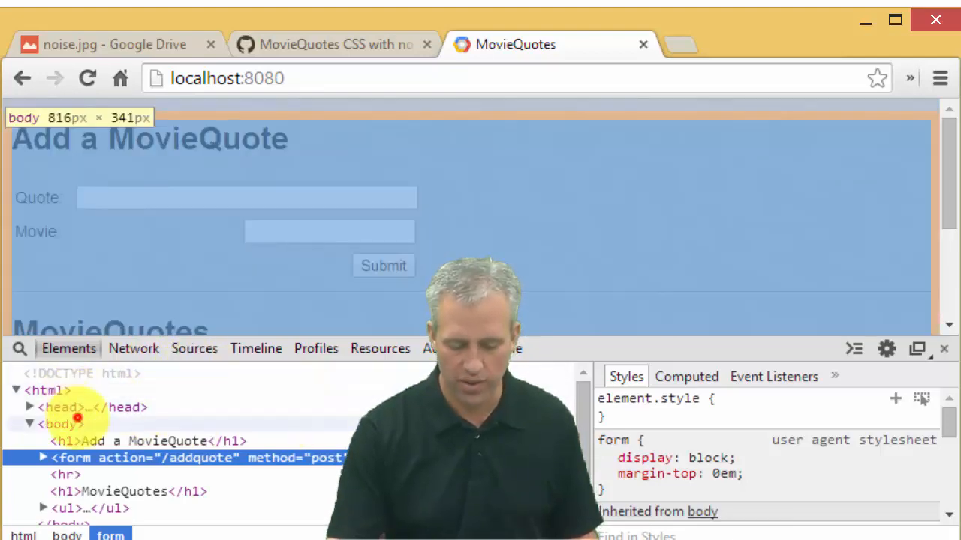
click(59, 424)
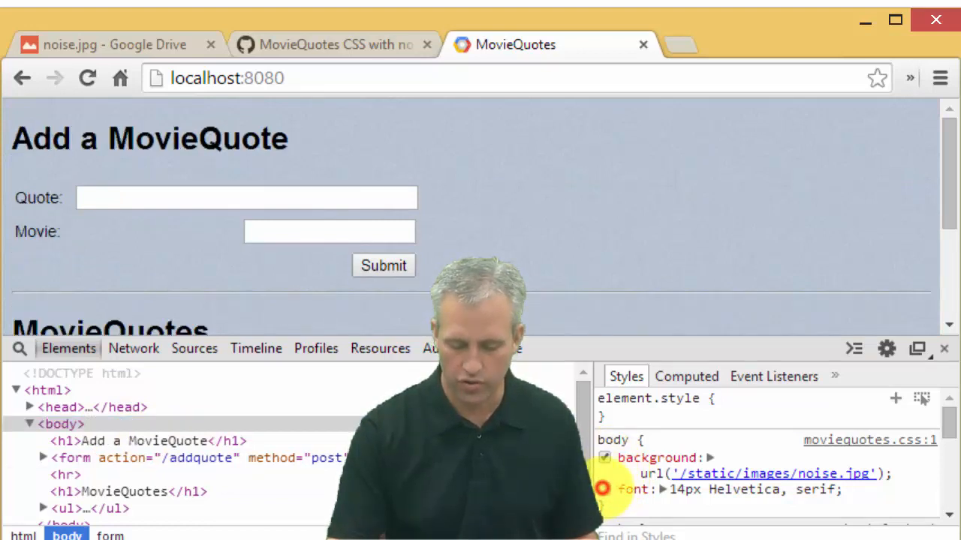
click(605, 489)
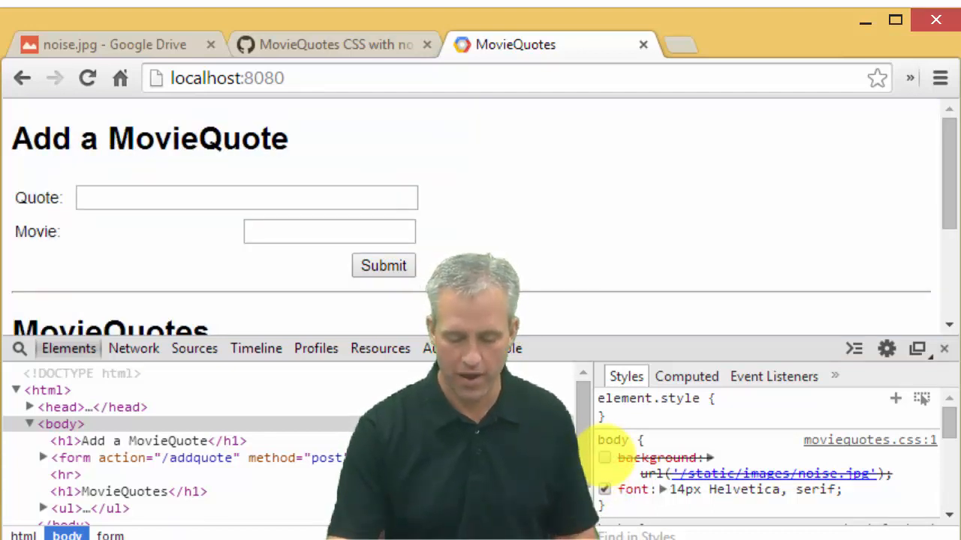
click(604, 458)
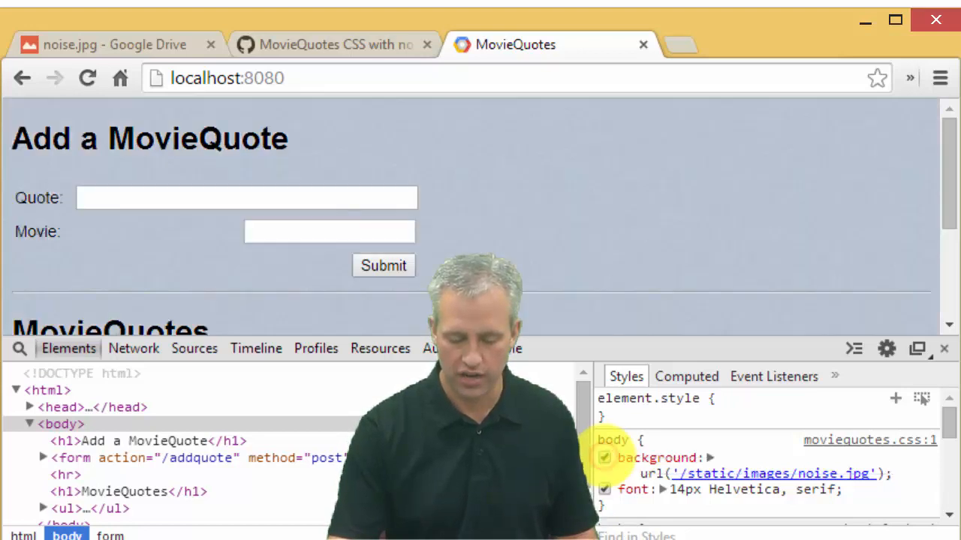
- Expand the quotes ul, the form and its table rows in the Elements tree
click(57, 424)
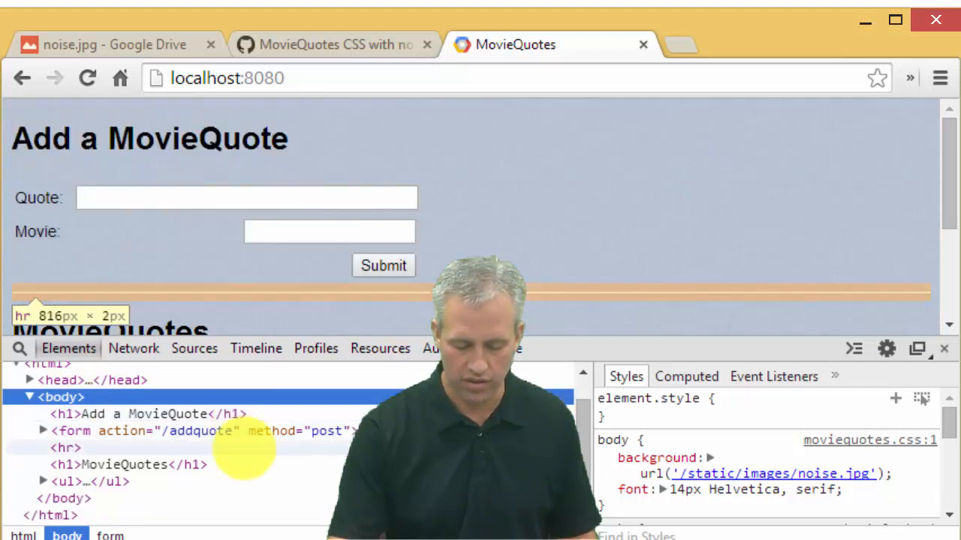
click(43, 480)
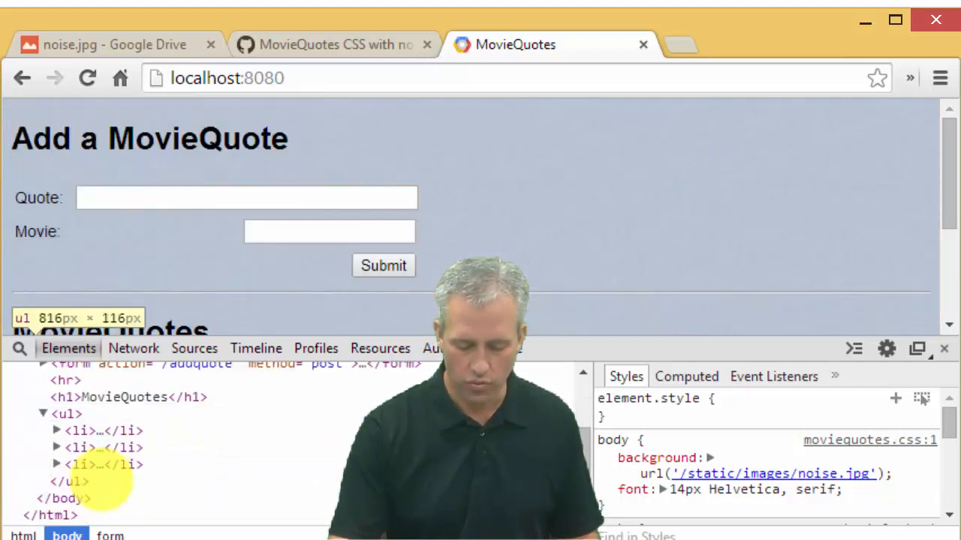
click(57, 429)
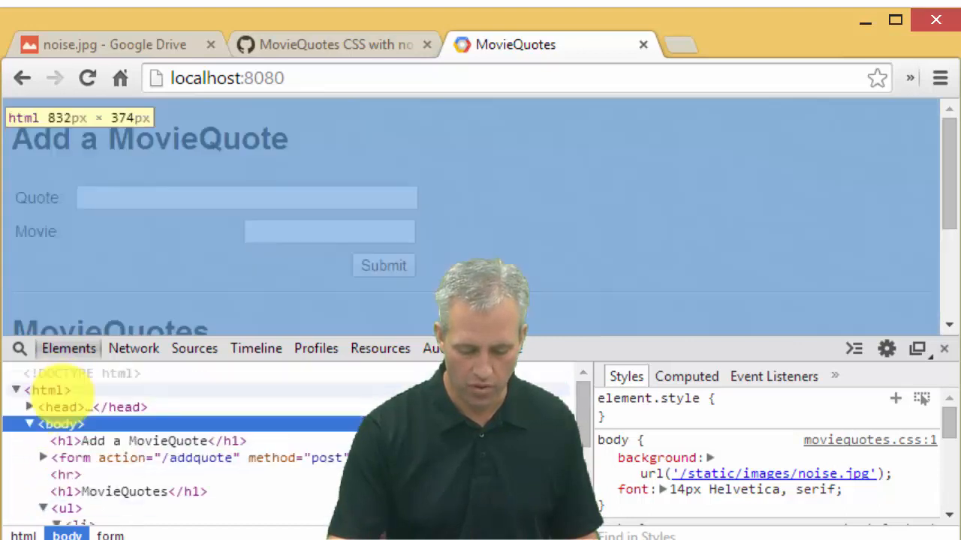
click(42, 458)
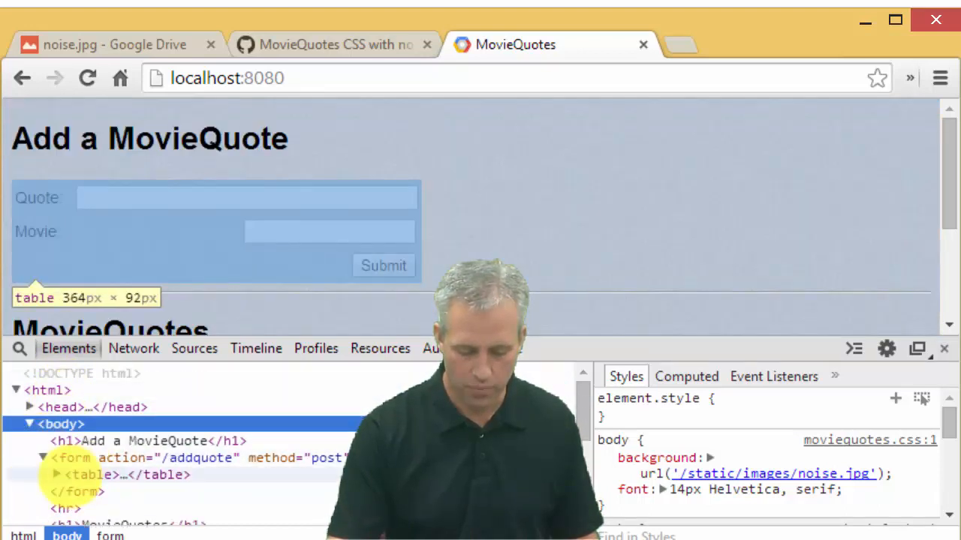
click(55, 474)
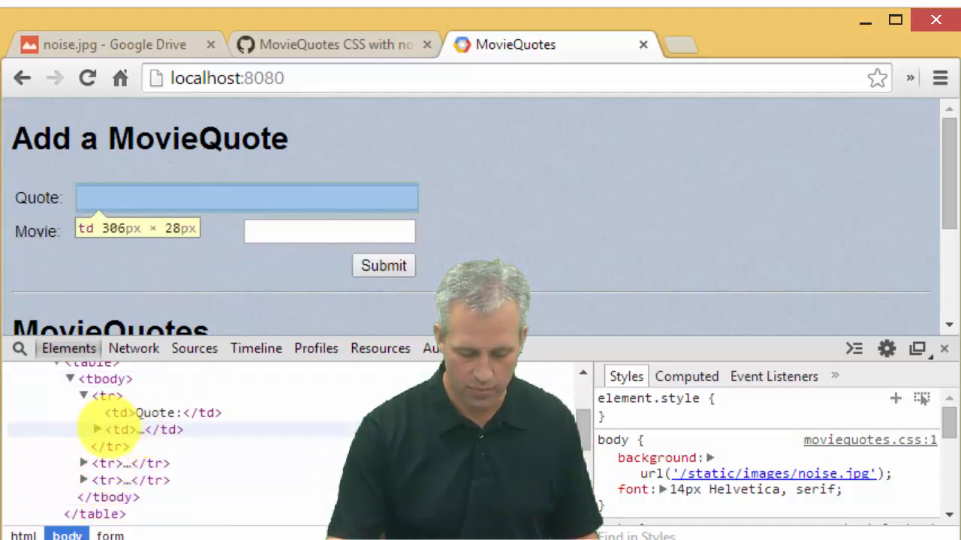
click(97, 429)
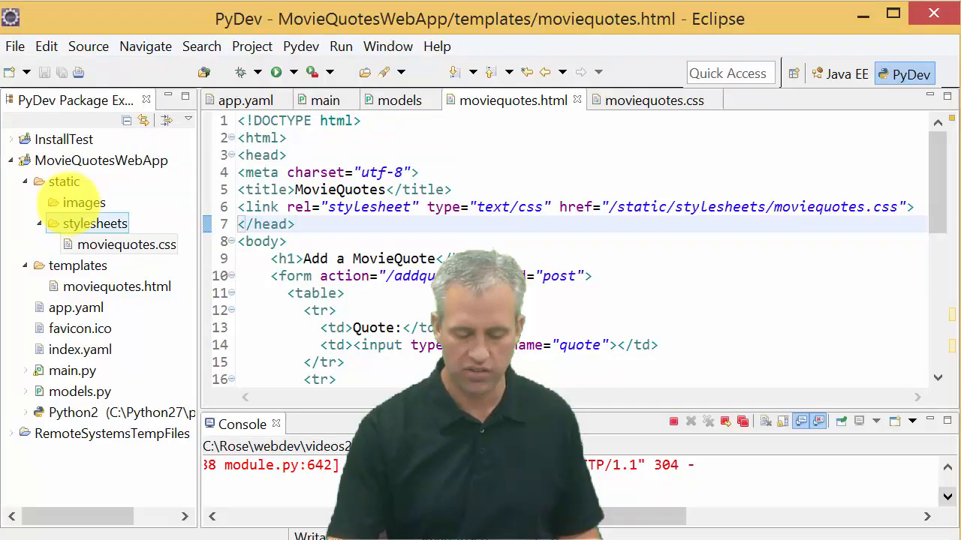
- Refresh the static folder to show noise.jpg, check app.yaml's /static handler, return to moviequotes.html
click(63, 180)
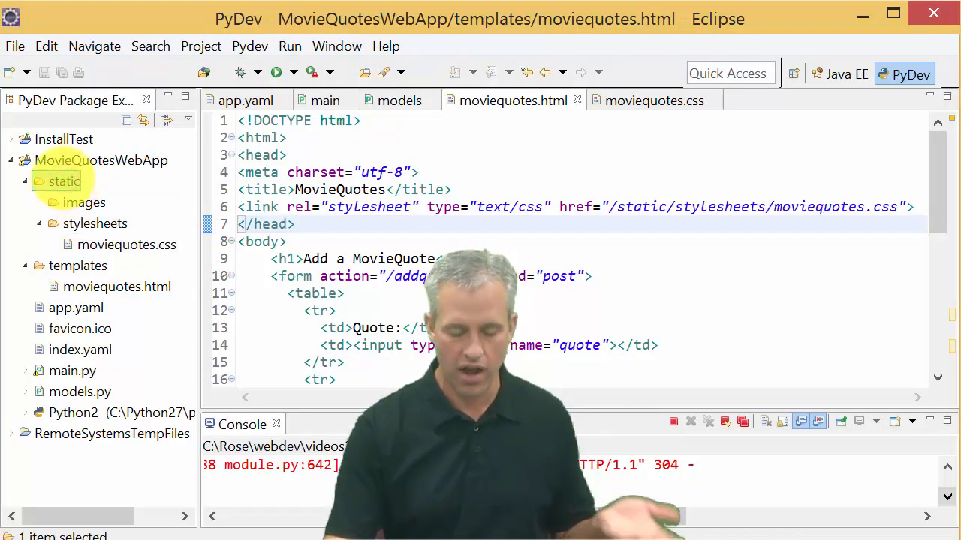
right_click(63, 182)
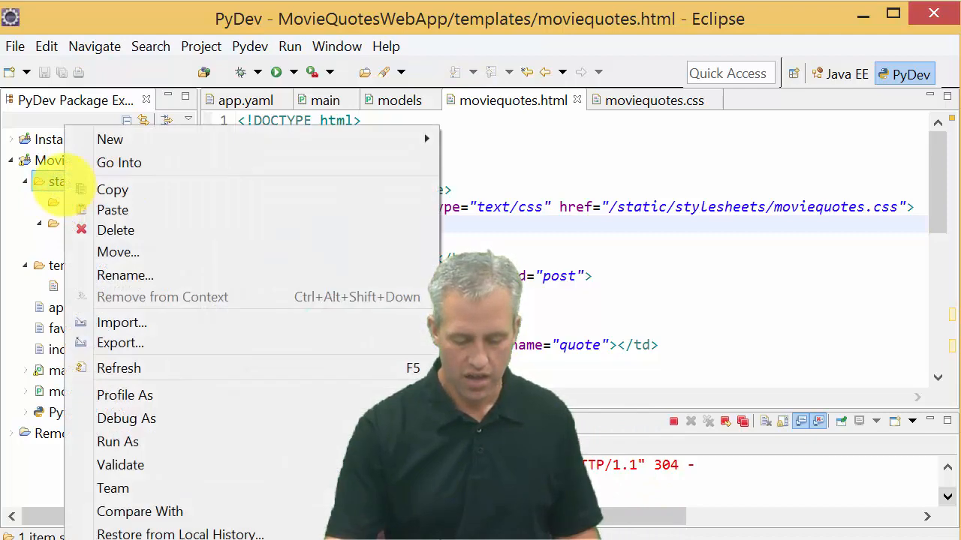
mouse_move(117, 252)
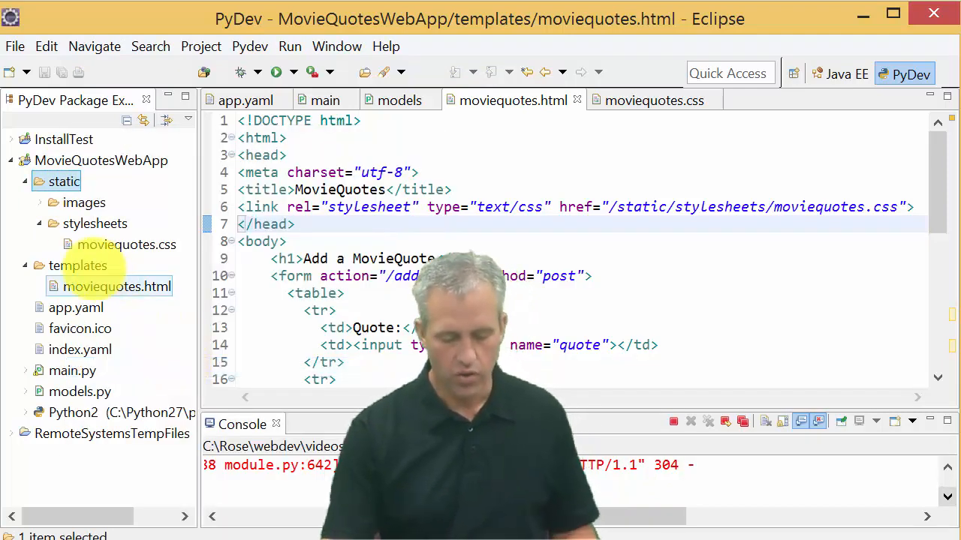
click(52, 203)
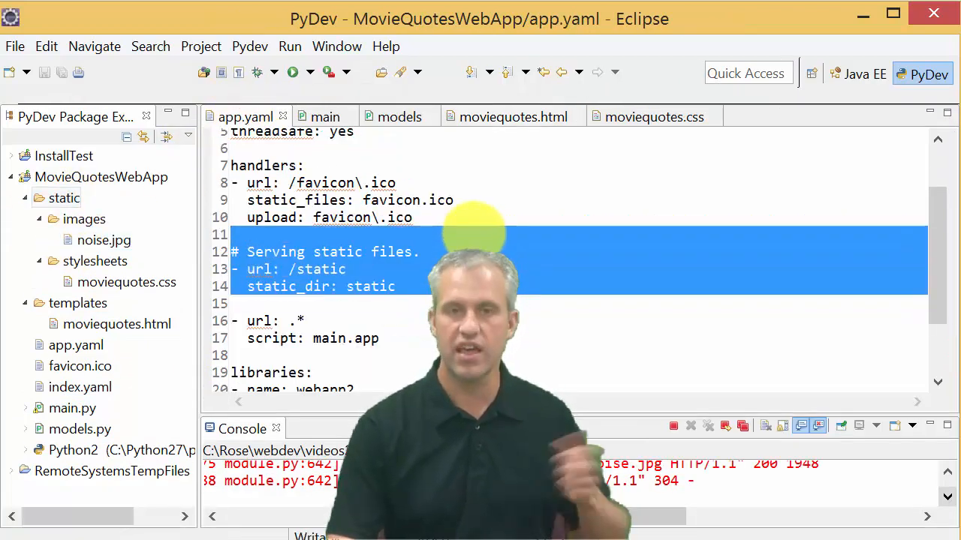
click(514, 117)
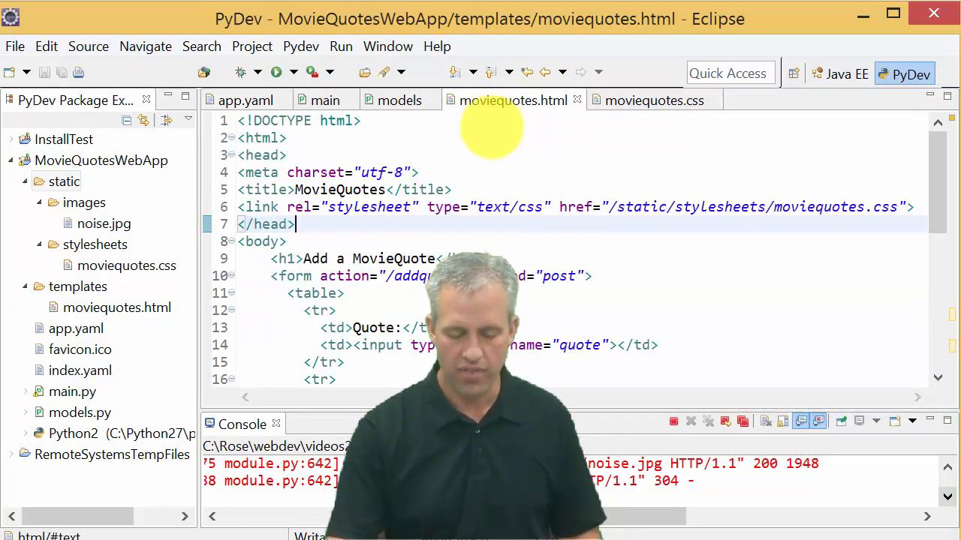